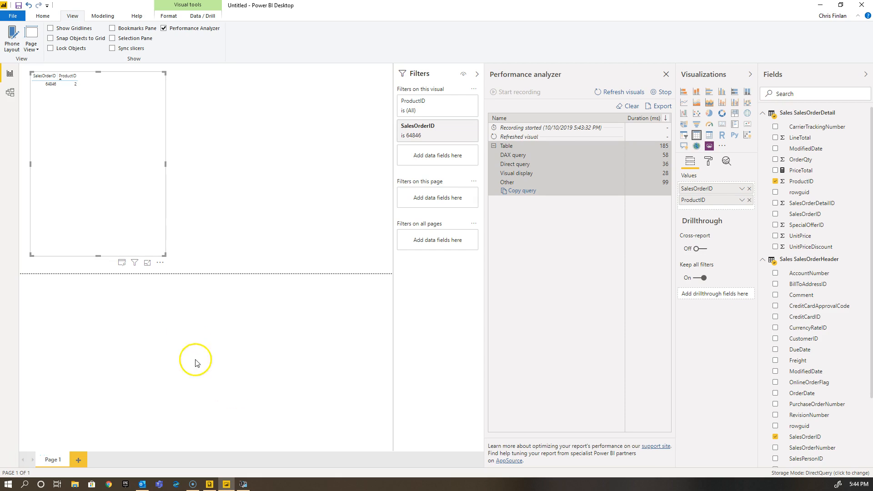
mouse_move(258, 165)
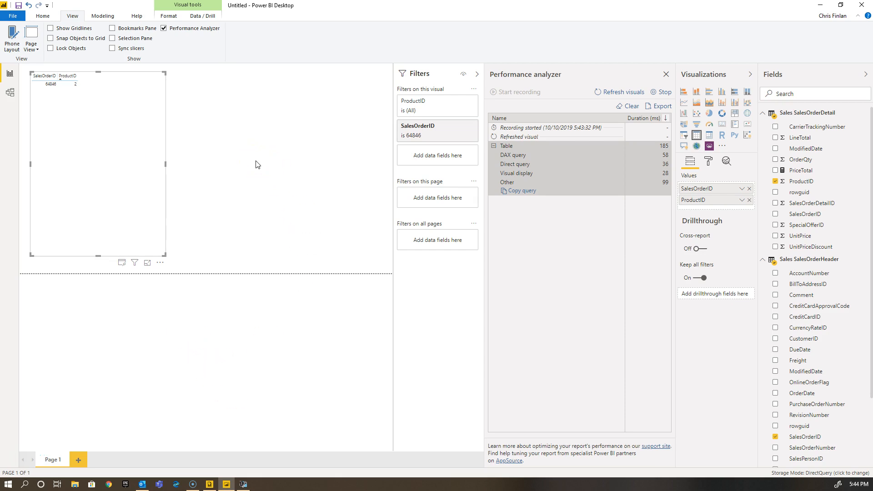
mouse_move(242, 157)
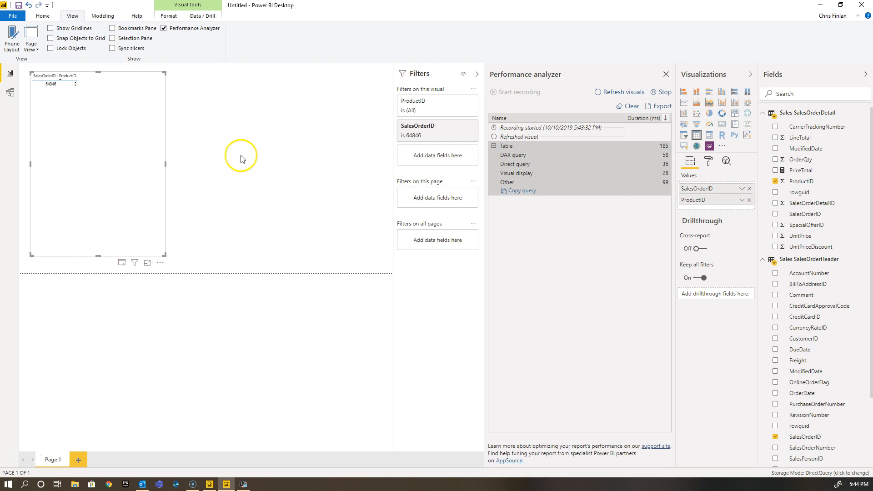
mouse_move(226, 140)
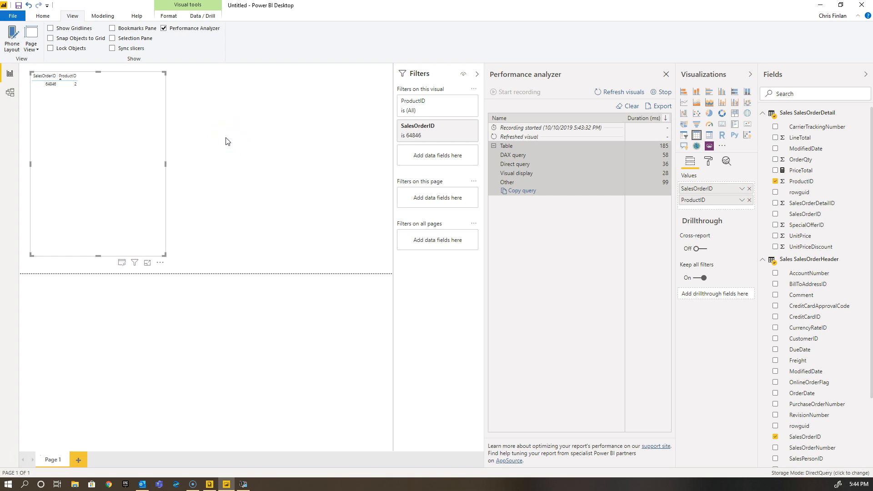
mouse_move(204, 40)
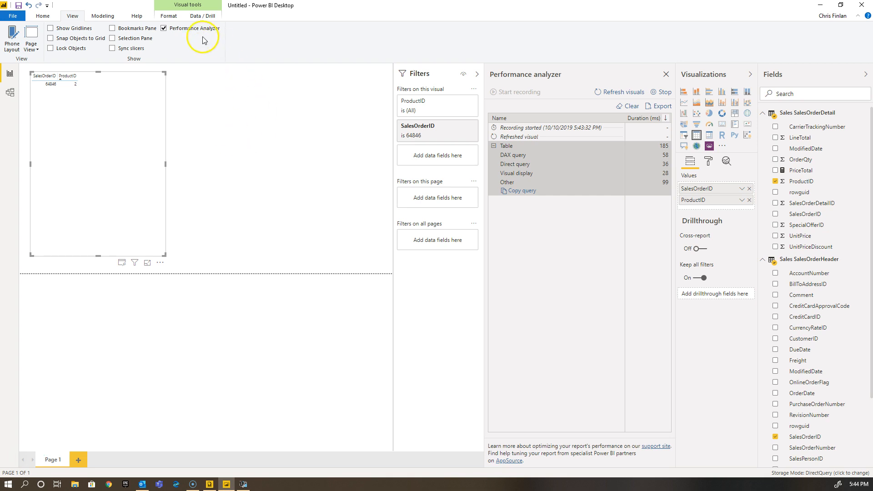
mouse_move(239, 210)
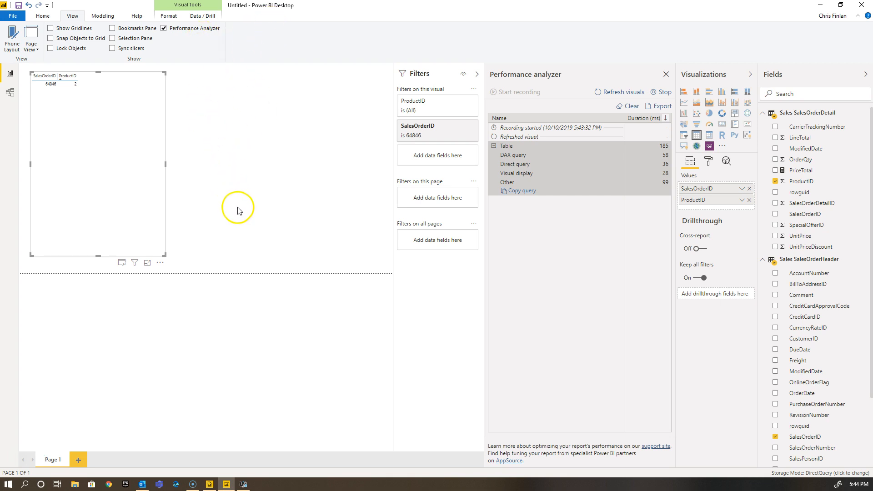
mouse_move(244, 231)
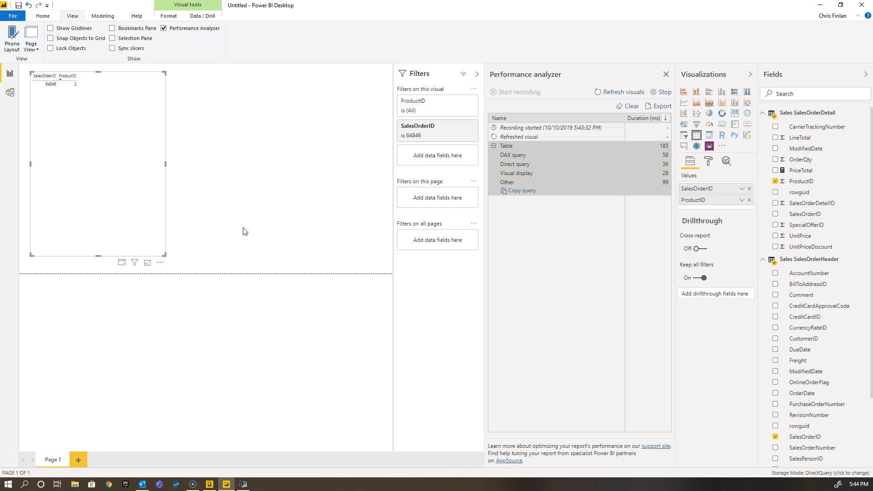
mouse_move(234, 247)
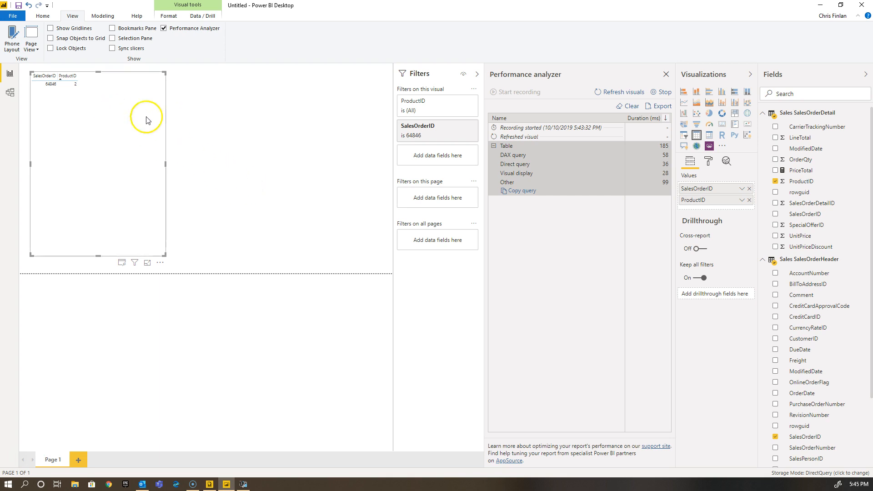
mouse_move(279, 155)
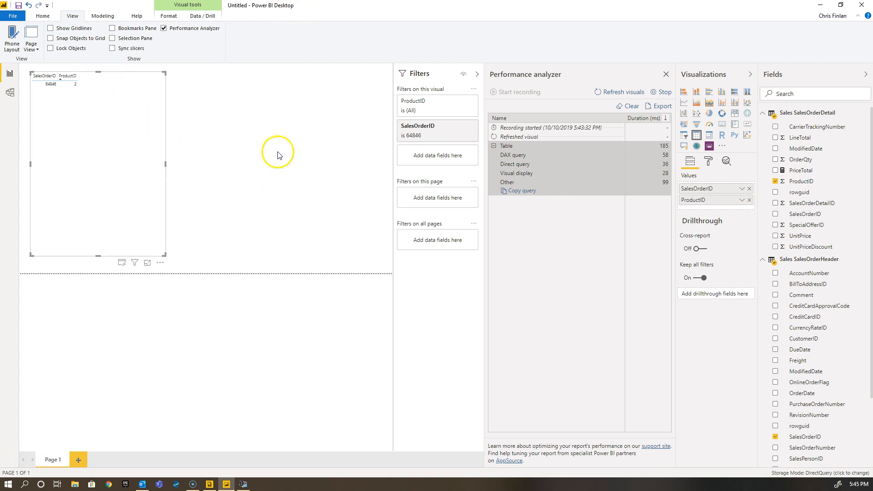
mouse_move(274, 242)
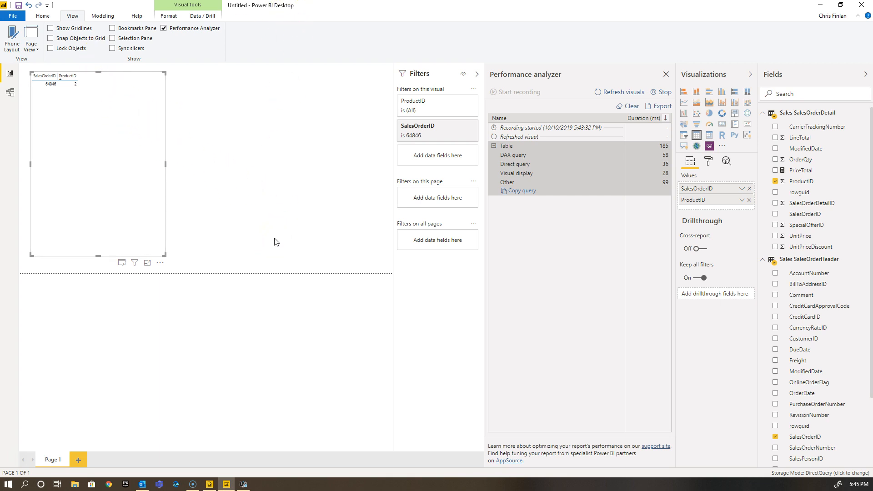
mouse_move(195, 202)
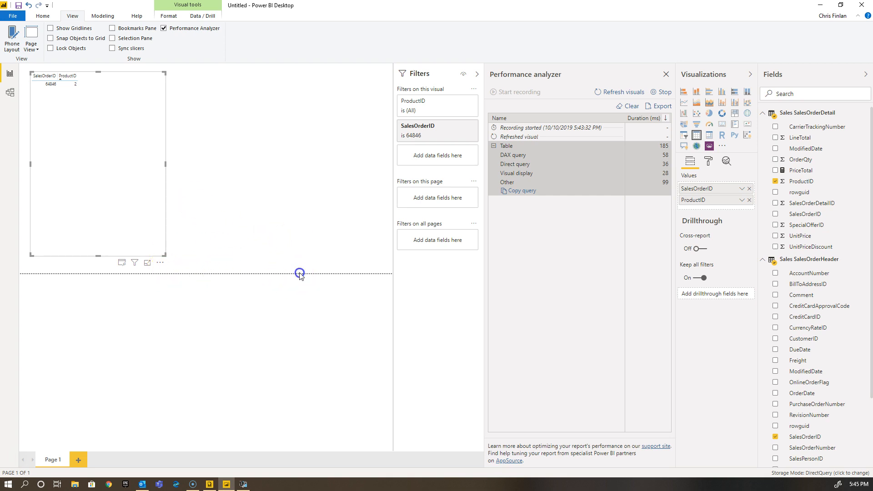
mouse_move(218, 253)
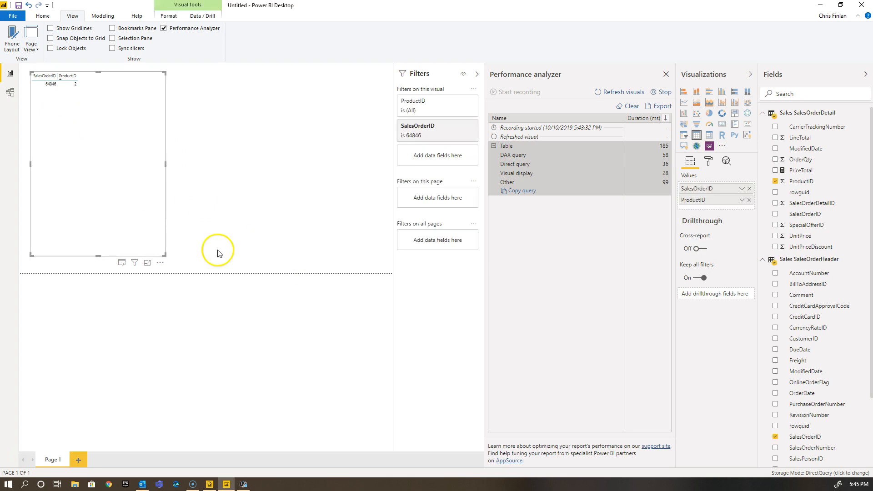
mouse_move(336, 277)
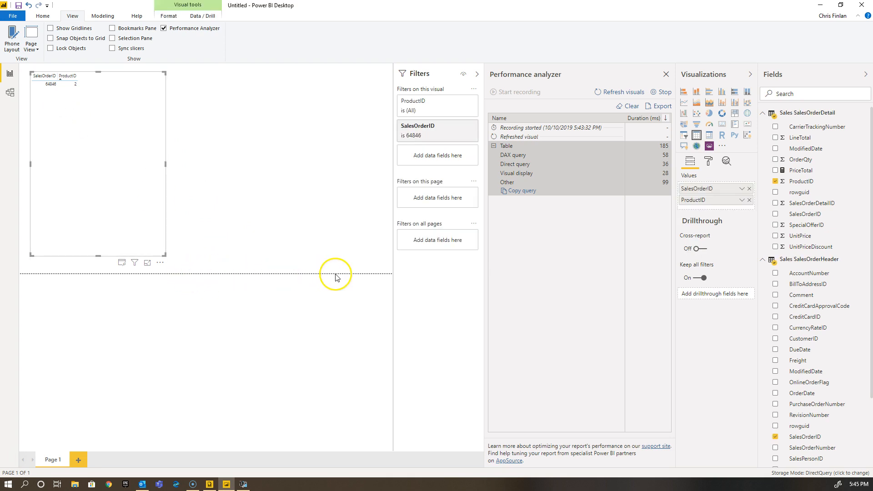
mouse_move(537, 85)
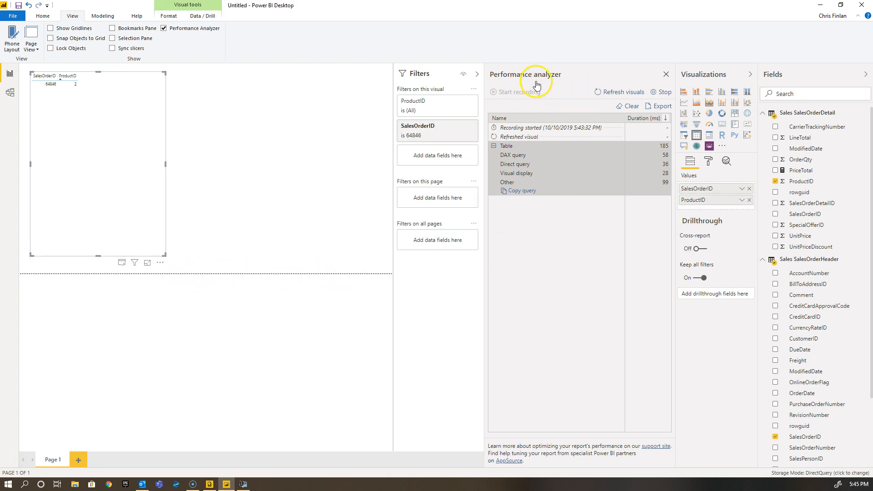
mouse_move(110, 139)
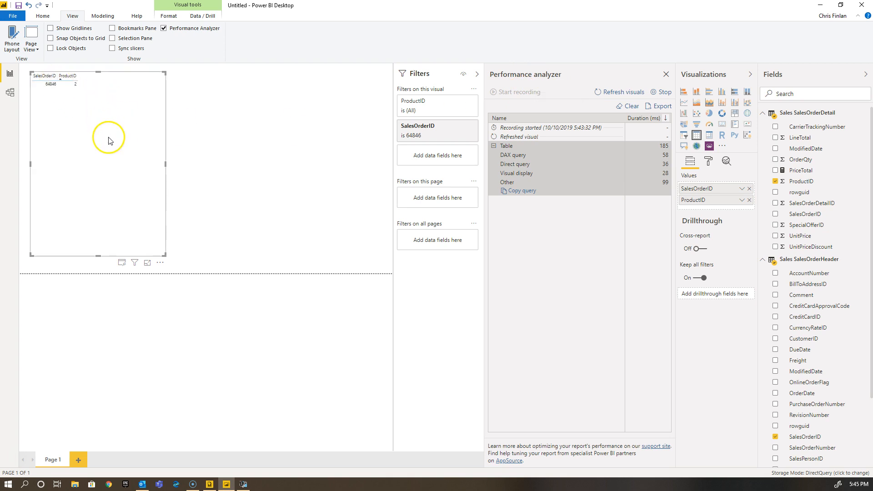
mouse_move(552, 264)
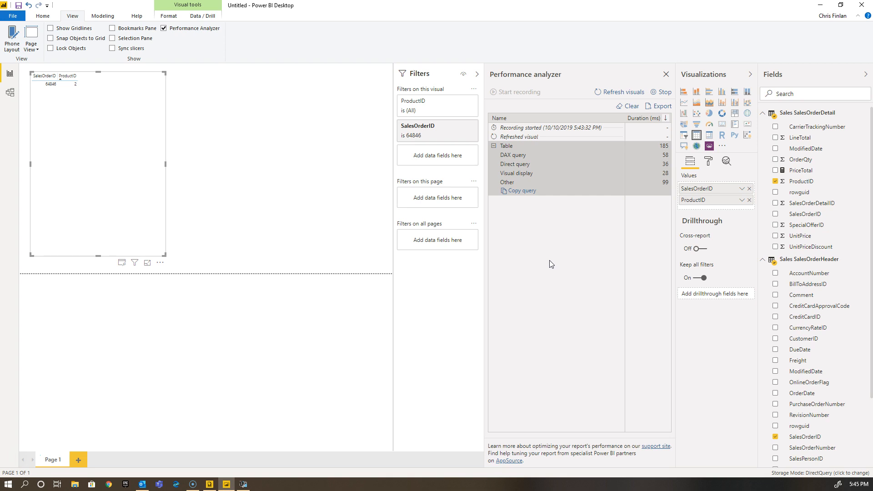
mouse_move(324, 215)
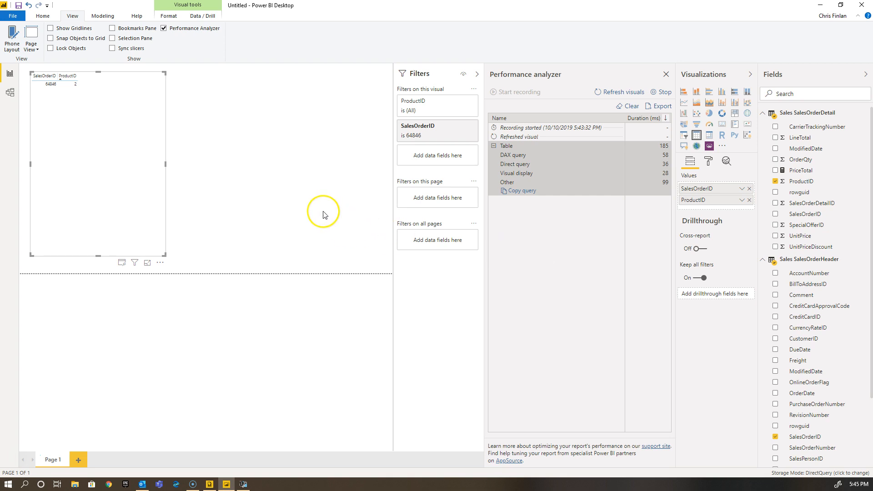
mouse_move(335, 202)
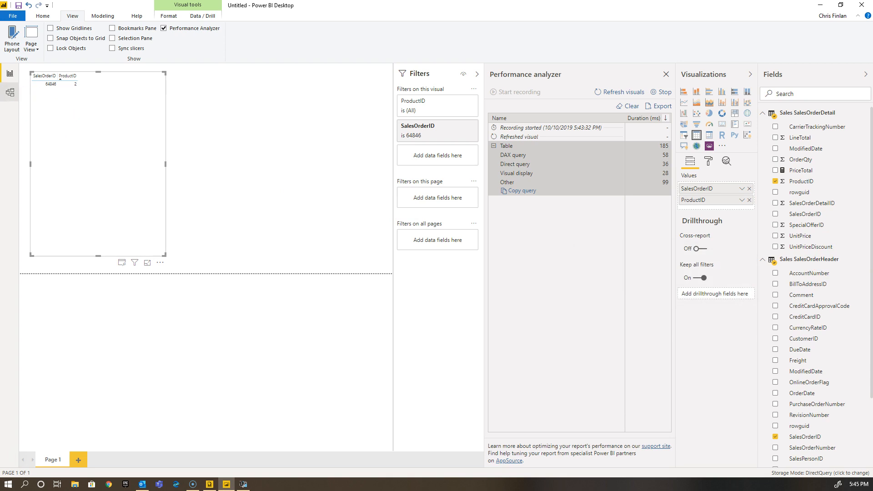
Show the Home ribbon's report editing commands in Power BI Desktop.
left_click(9, 93)
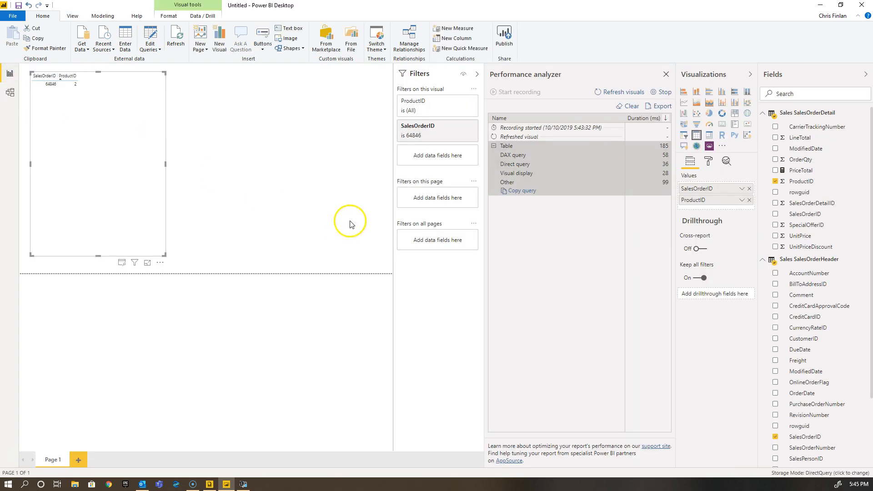
mouse_move(372, 265)
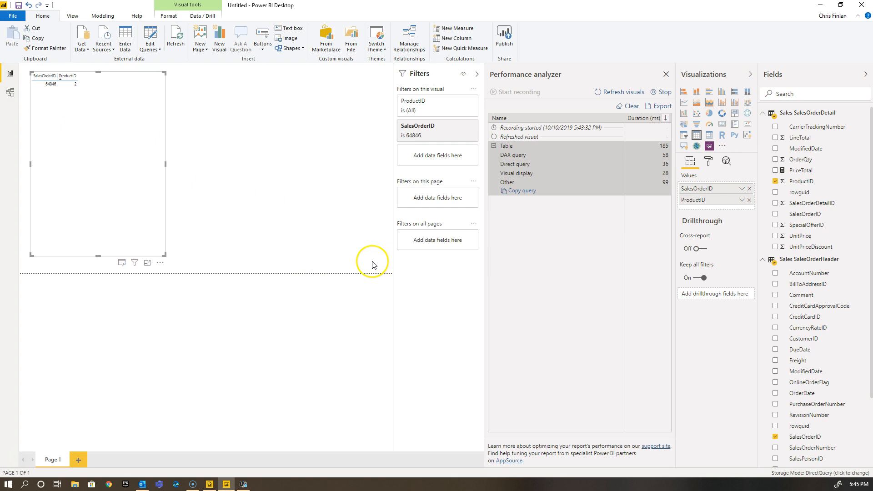
mouse_move(50, 88)
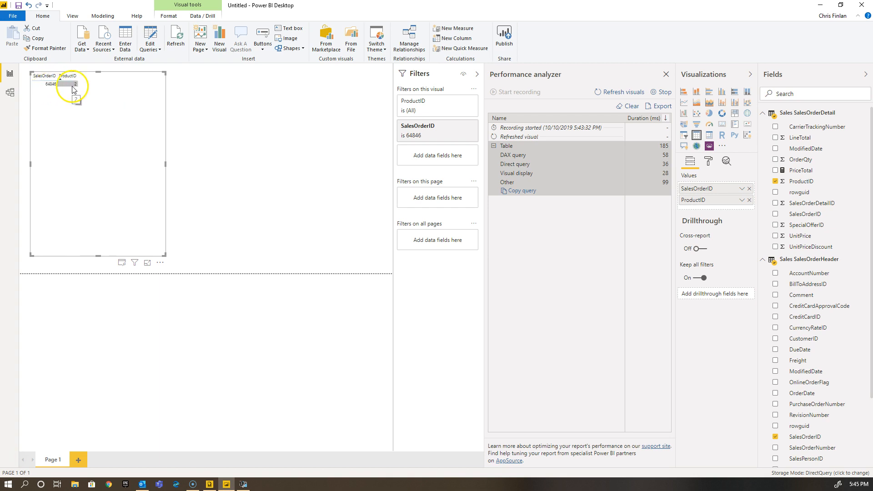
mouse_move(120, 125)
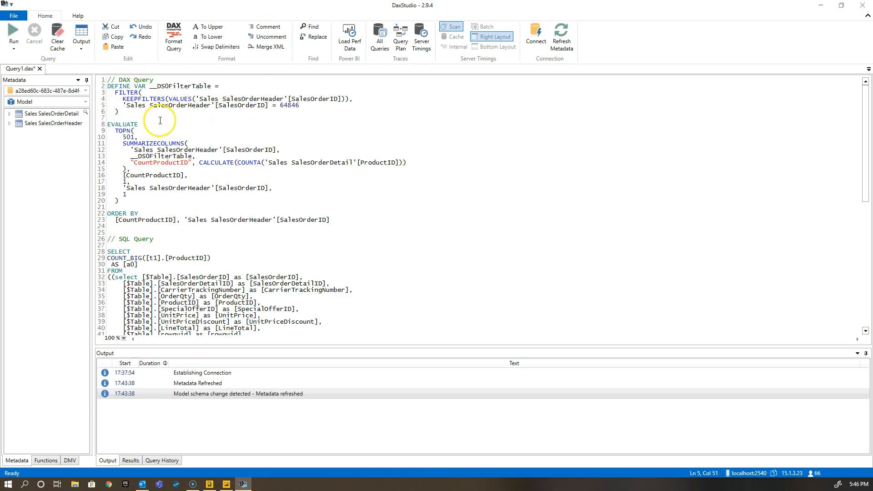
Review the pasted queries and run the DAX query, returning order 64846 with CountProductID 2.
scroll("down", 3)
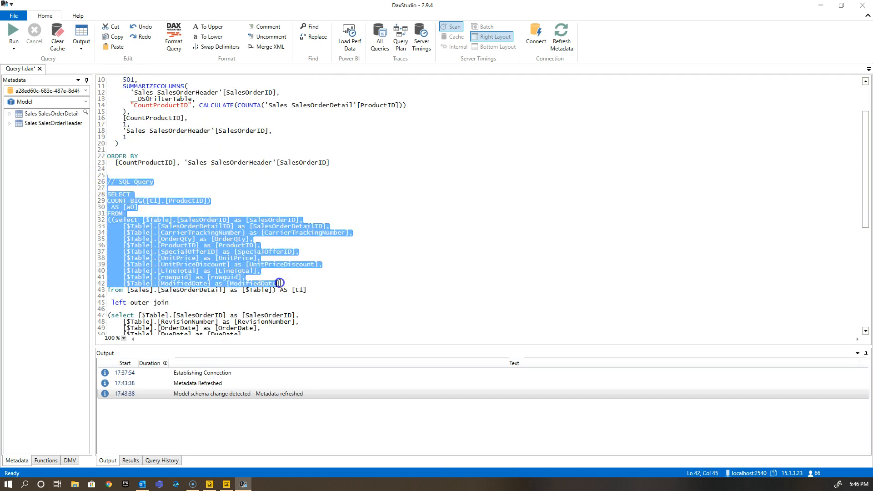
scroll("down", 3)
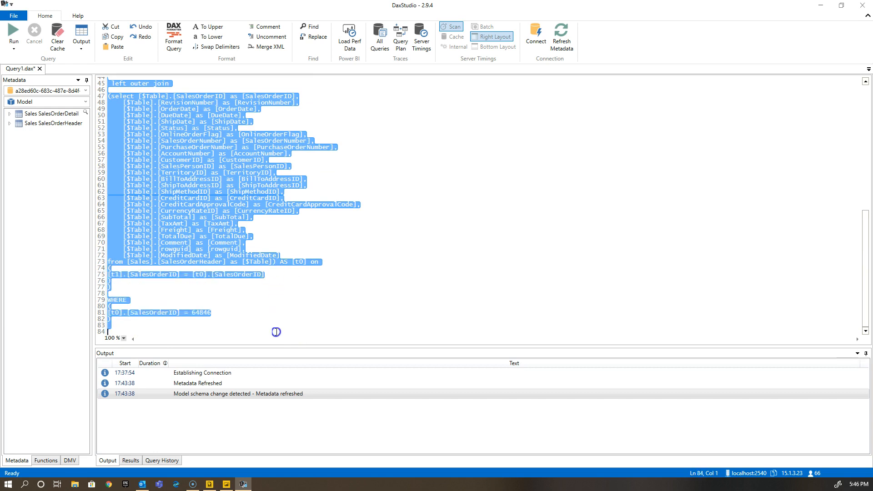
scroll("up", 3)
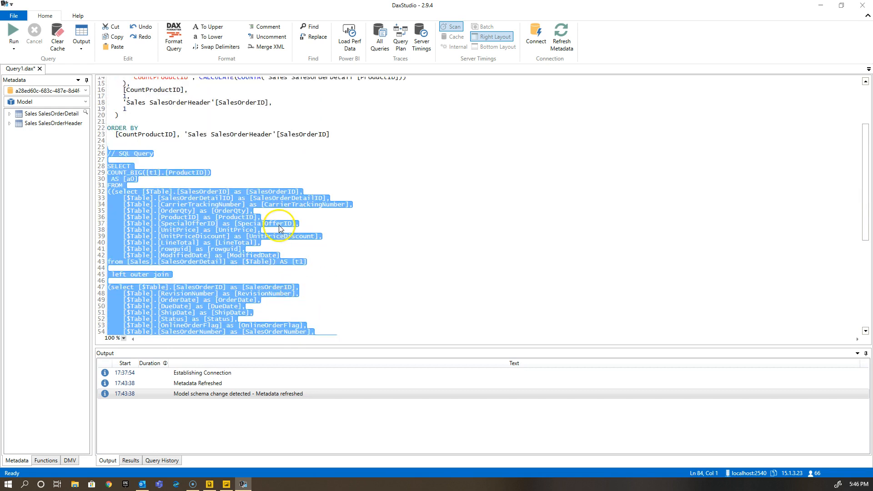
scroll("up", 3)
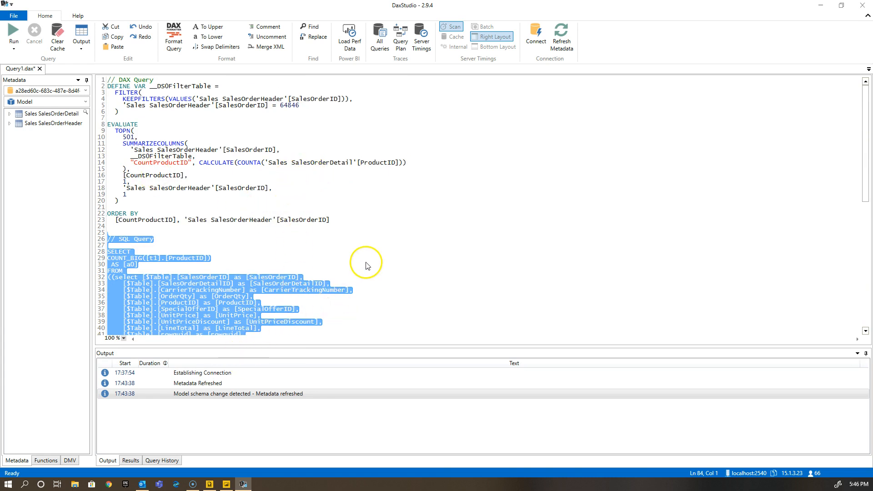
mouse_move(130, 239)
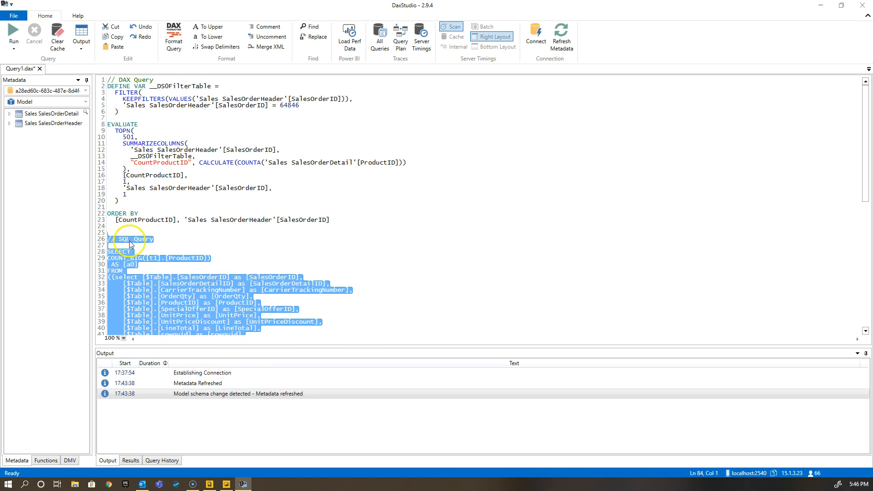
mouse_move(415, 263)
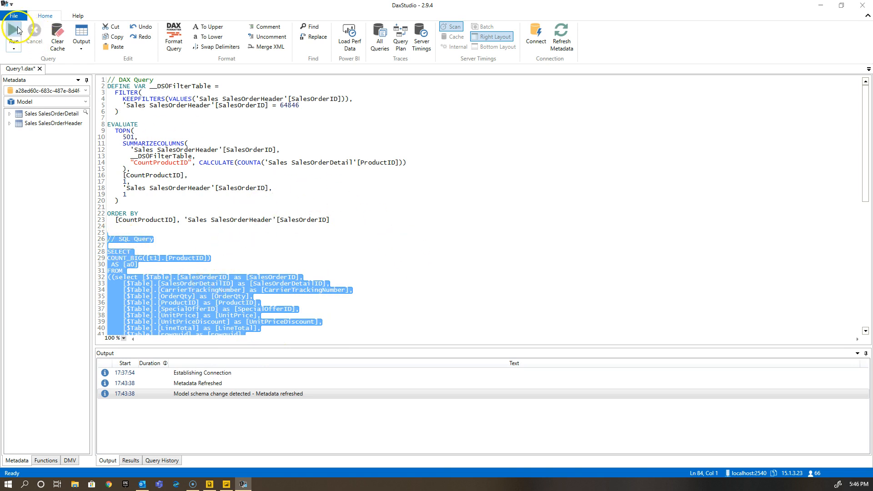
left_click(14, 34)
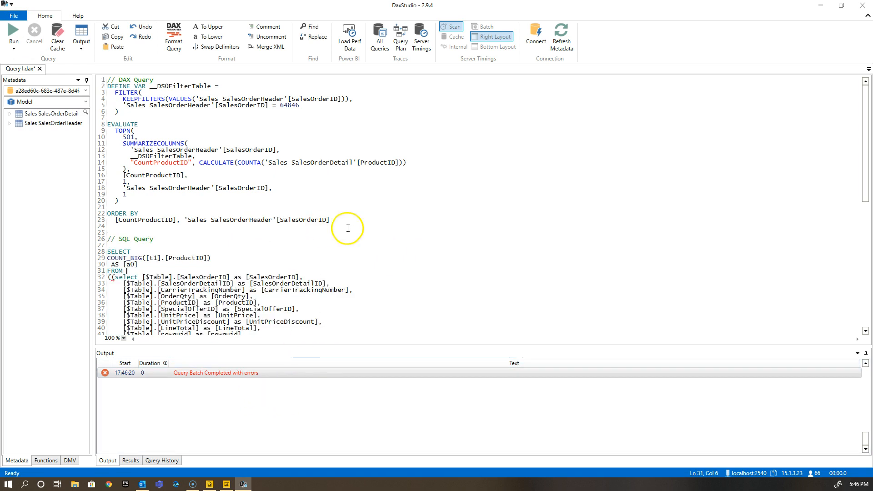
left_click(13, 35)
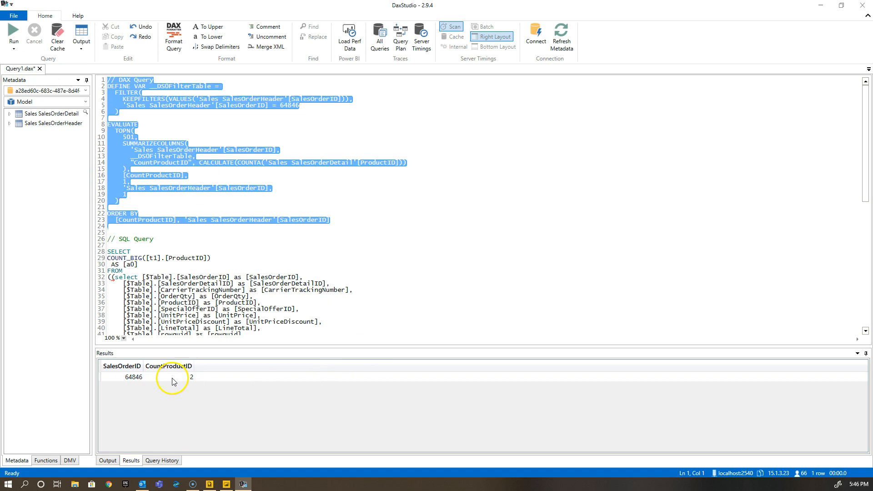
mouse_move(222, 414)
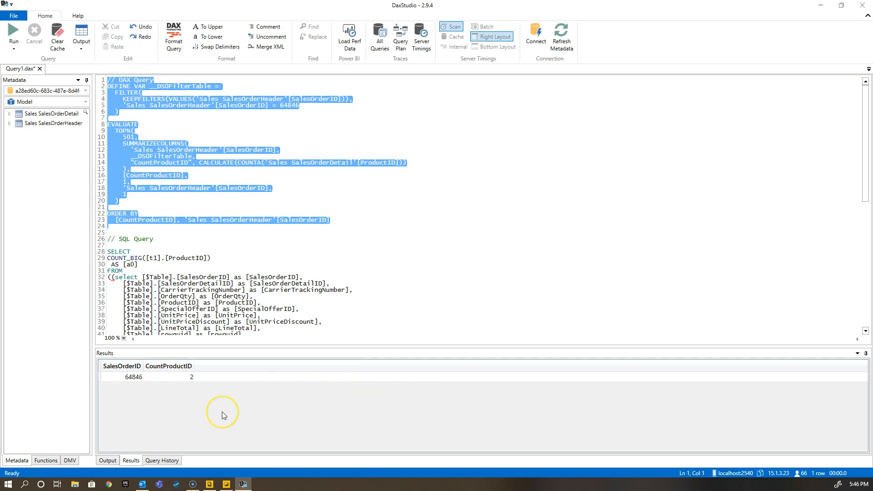
mouse_move(123, 90)
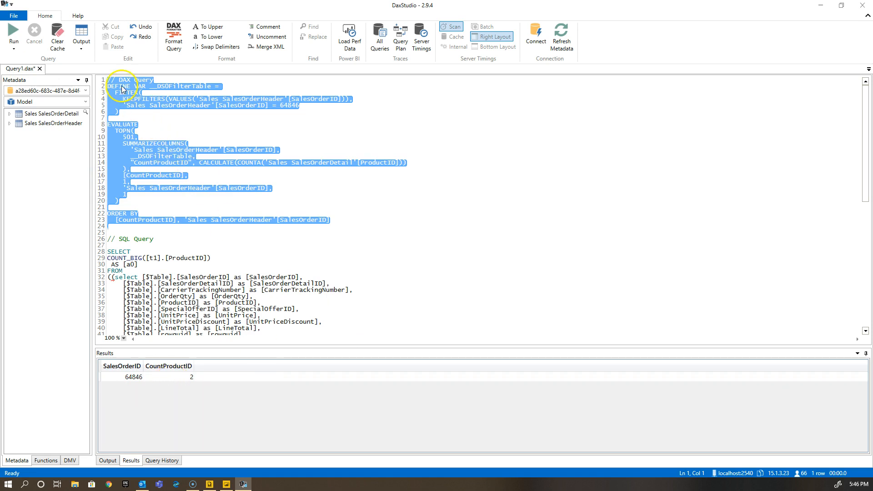
mouse_move(140, 144)
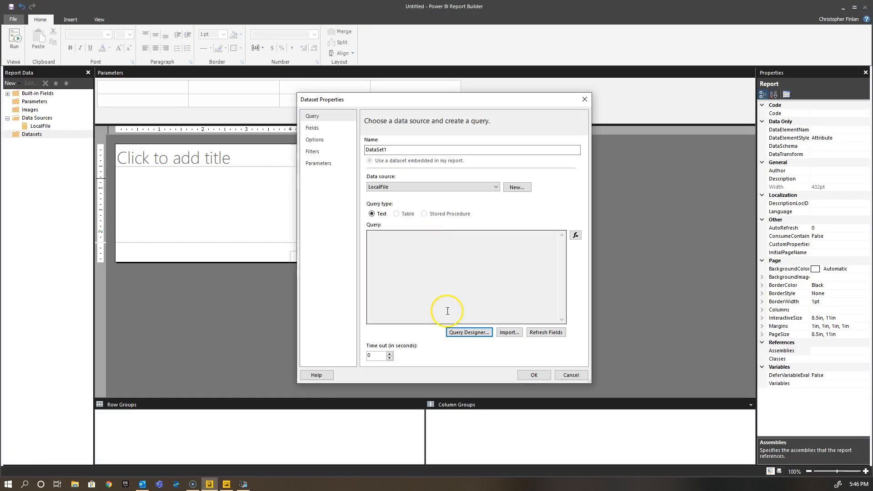
mouse_move(401, 282)
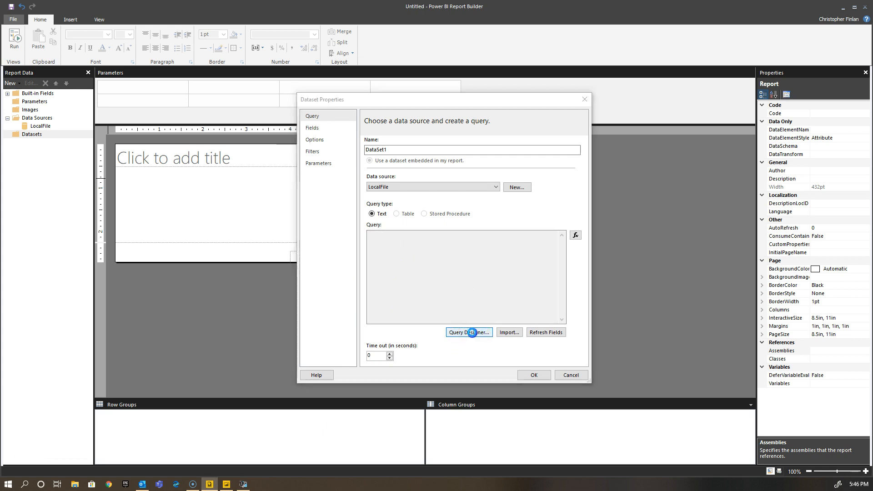
Launch the Query Designer from the Dataset Properties dialog.
left_click(469, 332)
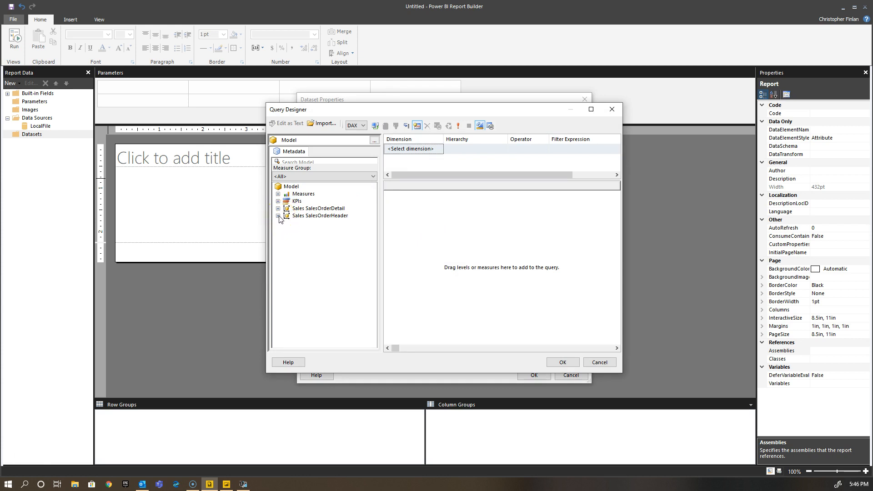
Add SalesOrderID and ProductID from Sales SalesOrderHeader as query columns.
left_click(278, 215)
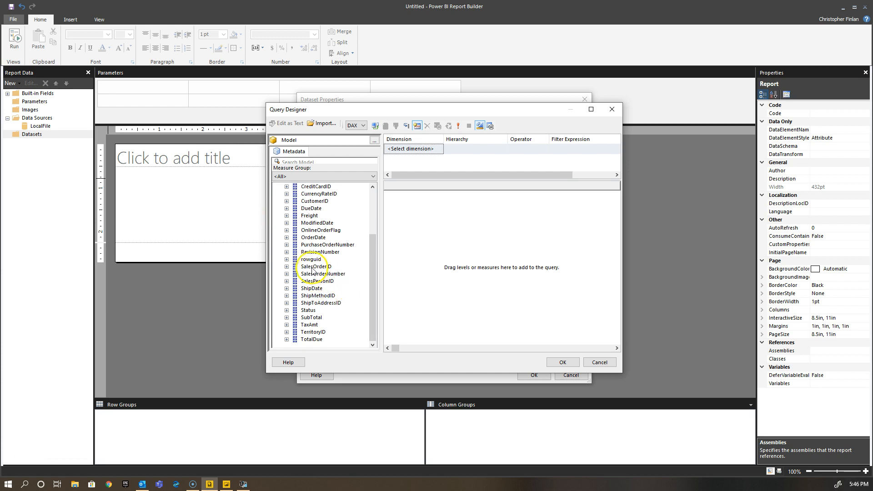
left_click(315, 266)
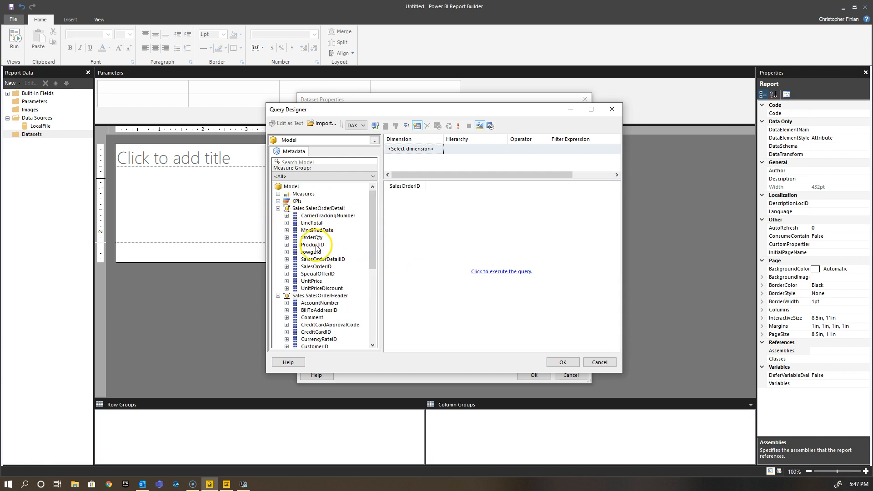
double_click(312, 244)
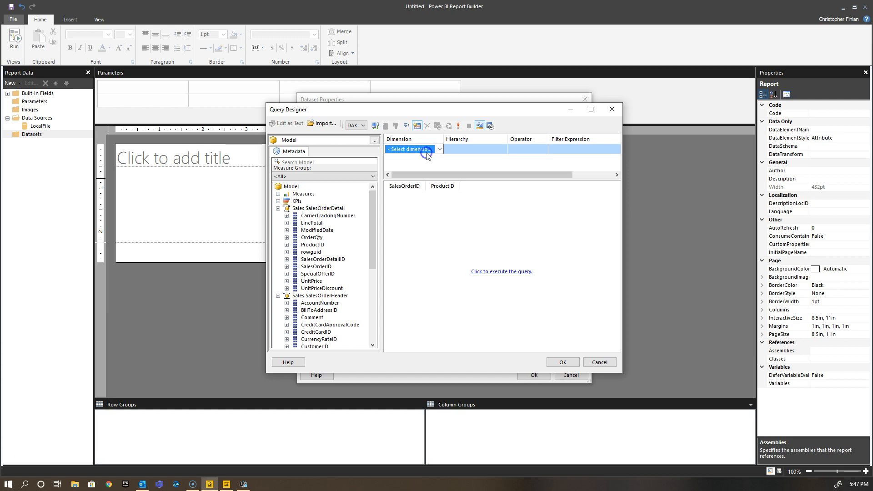
Start a filter row on Sales SalesOrderHeader and bring Power BI Desktop forward to compare.
left_click(455, 149)
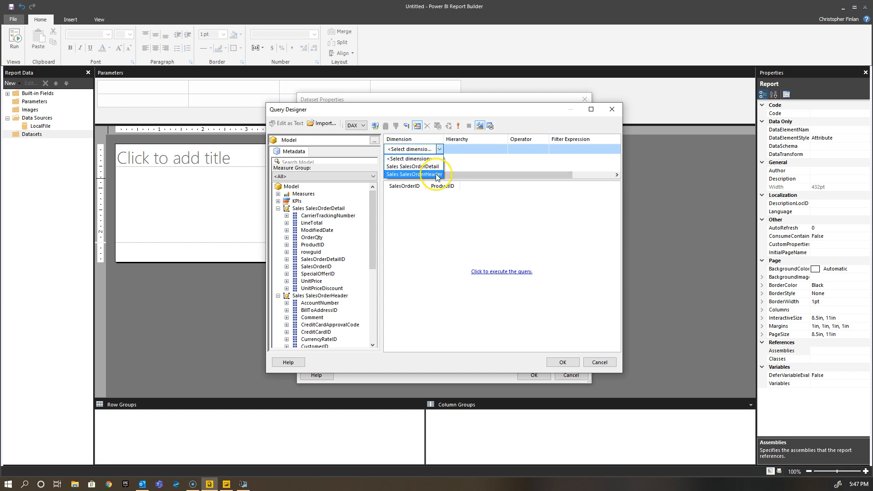
left_click(412, 175)
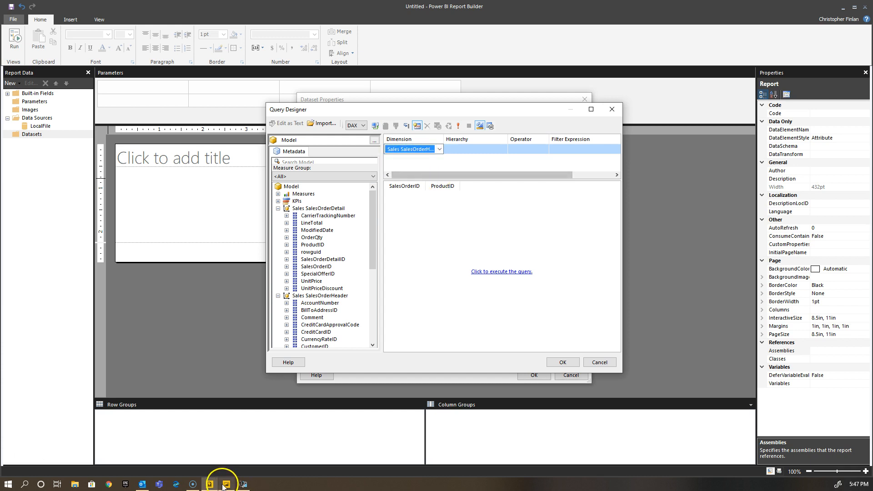
left_click(225, 483)
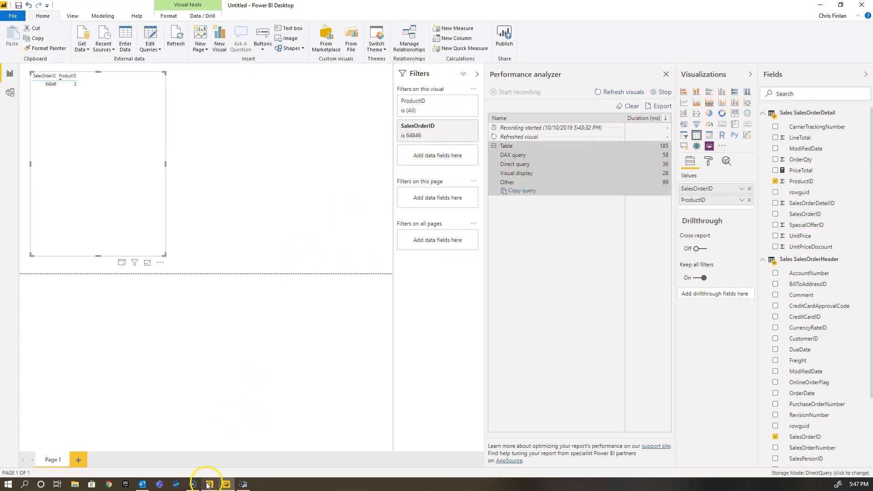
Filter the query to SalesOrderID member 64846 using a Name Equals 64846 member filter.
left_click(209, 483)
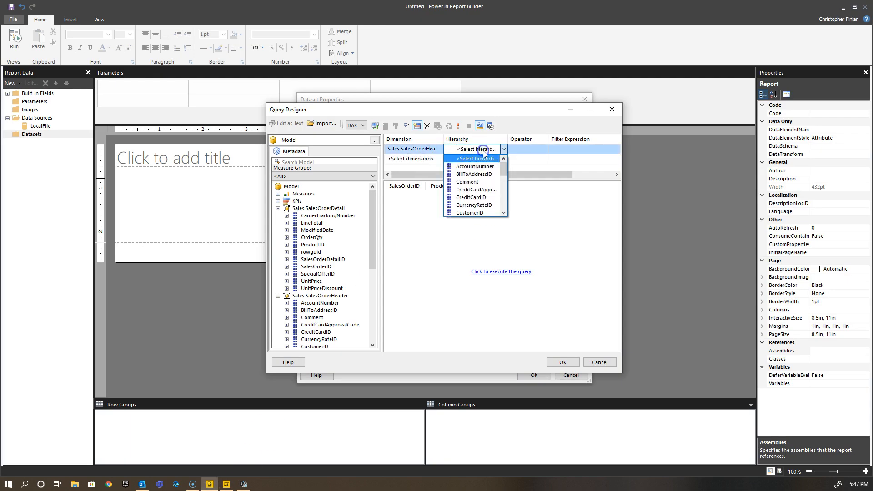
scroll("down", 3)
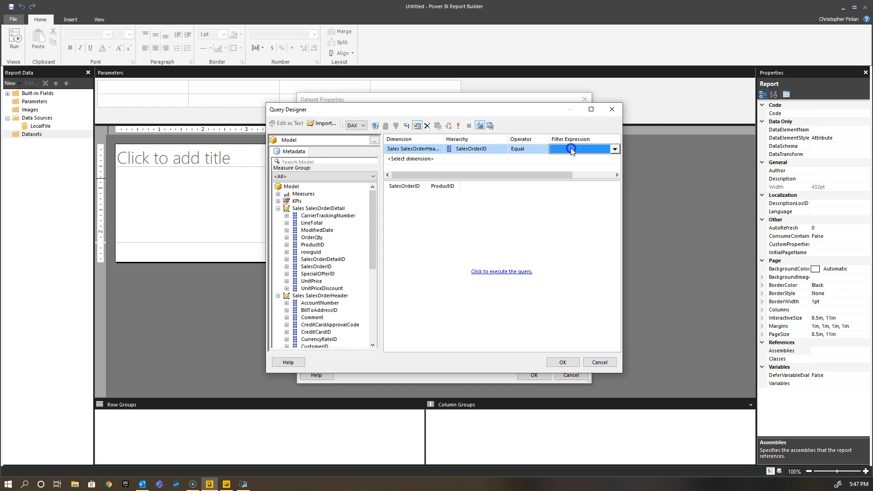
left_click(614, 148)
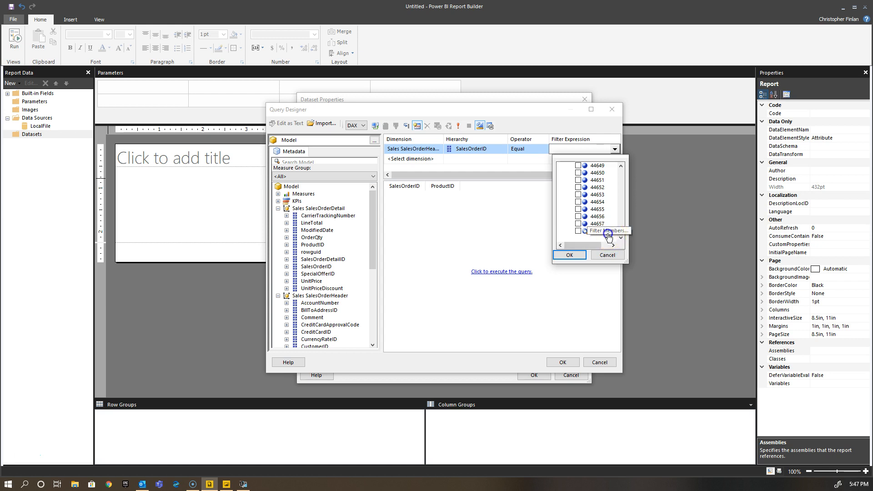
left_click(609, 231)
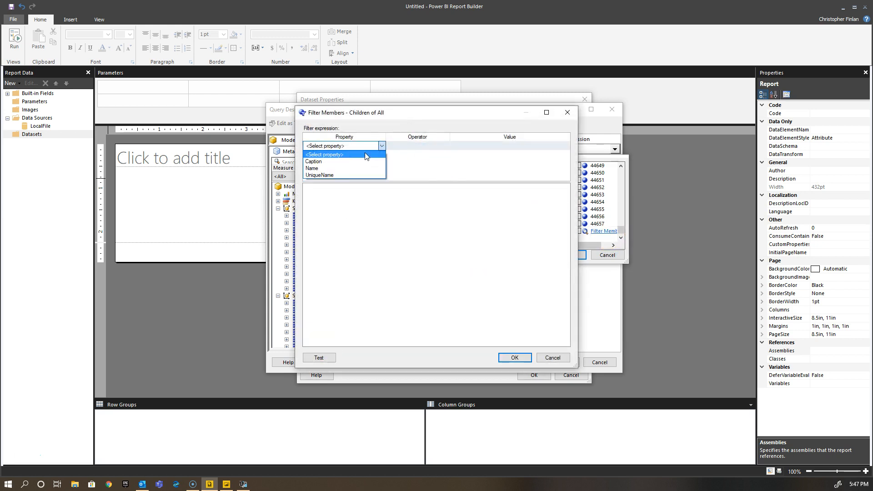
left_click(312, 169)
type("64846")
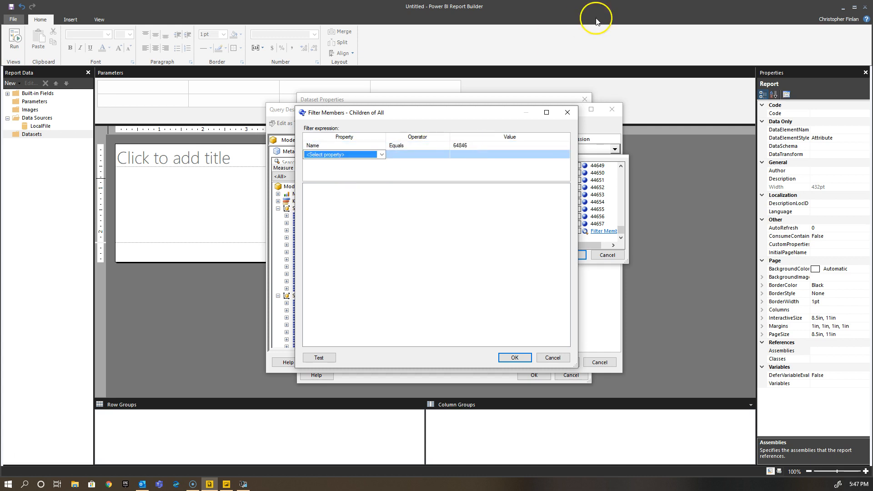
left_click(318, 357)
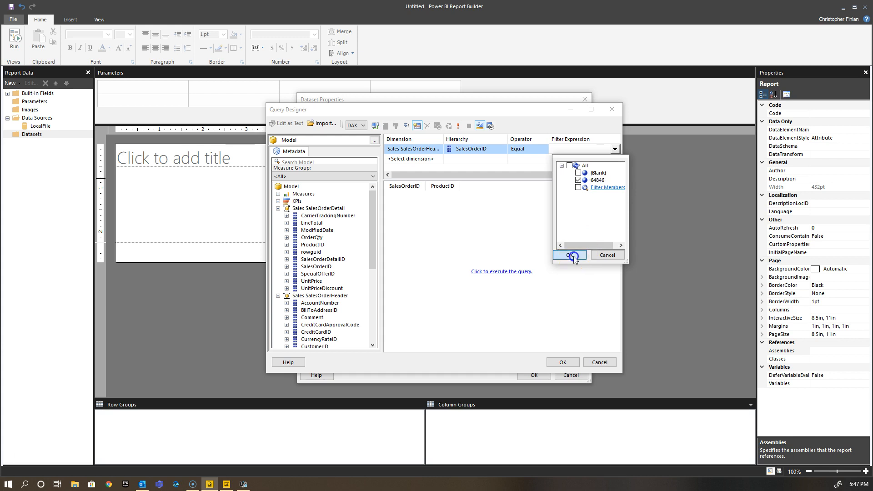
left_click(568, 255)
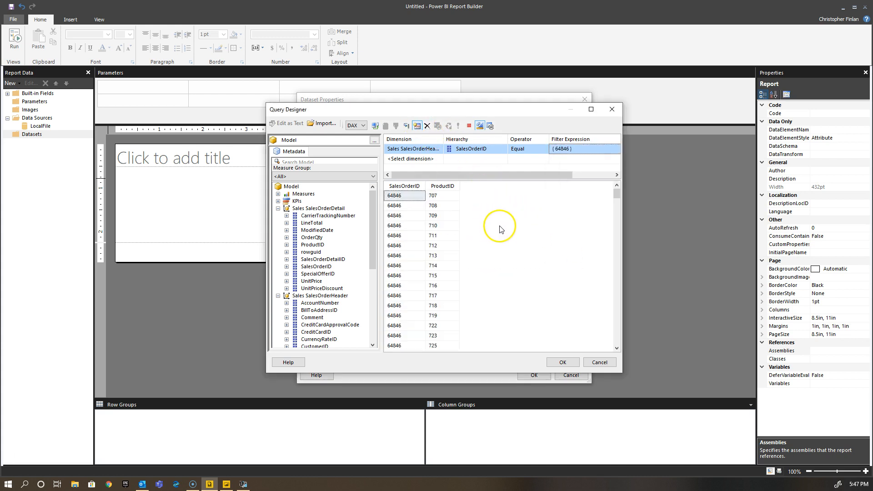
Scroll the results listing order 64846 against its many ProductID rows.
scroll("down", 3)
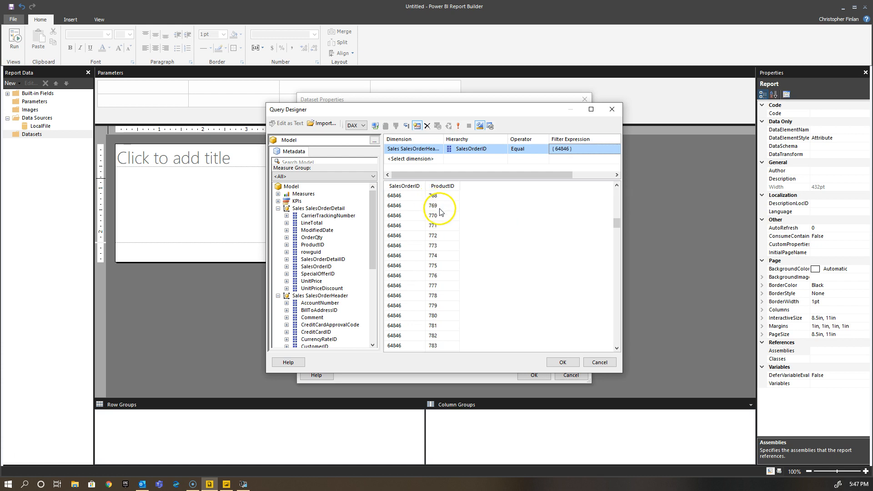
scroll("down", 3)
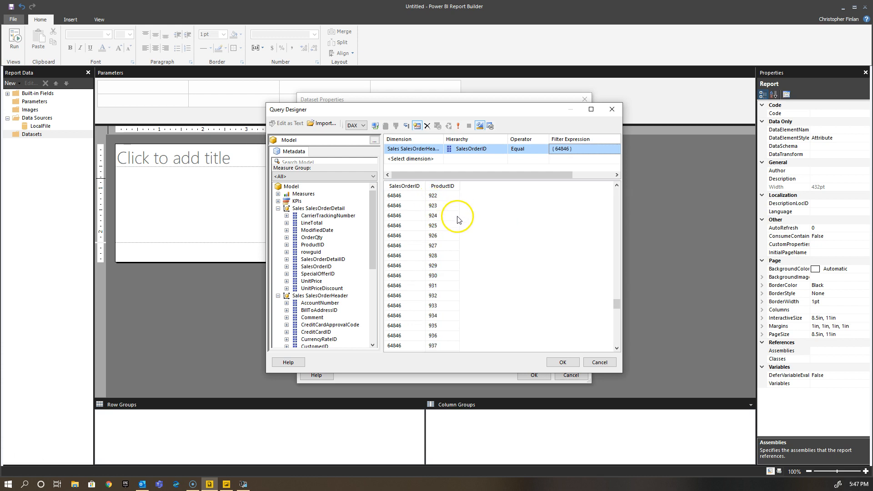
scroll("down", 3)
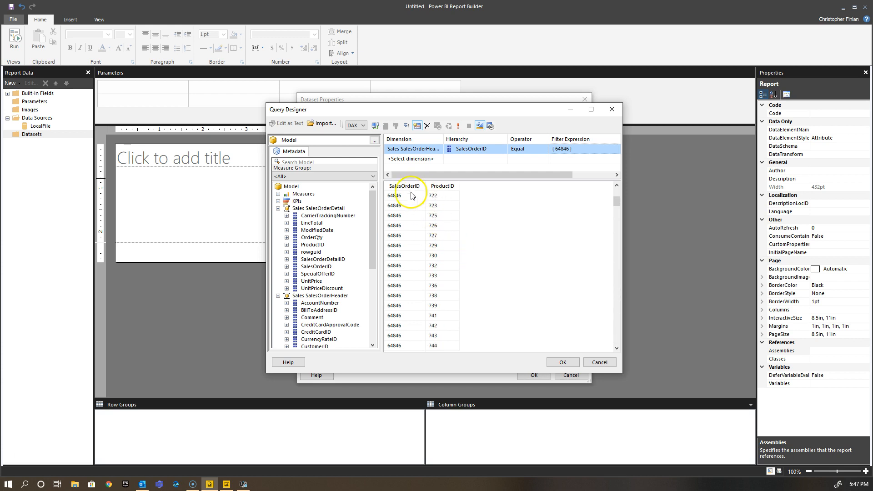
scroll("up", 3)
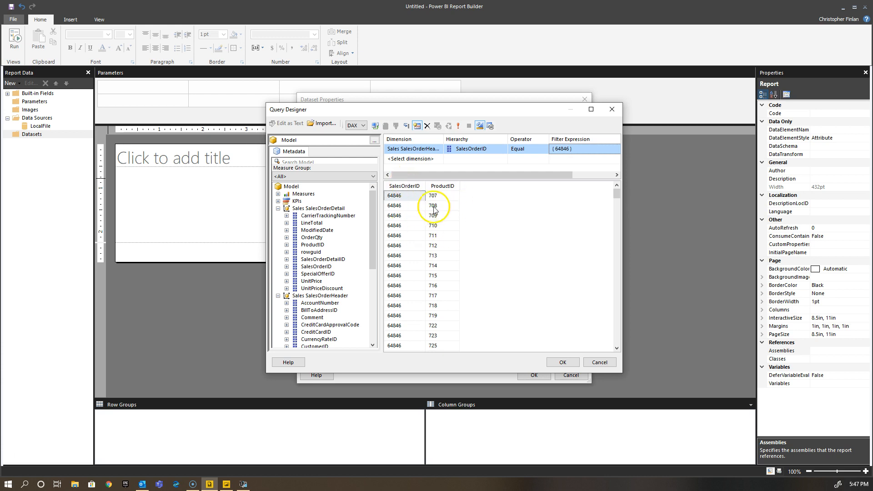
mouse_move(412, 242)
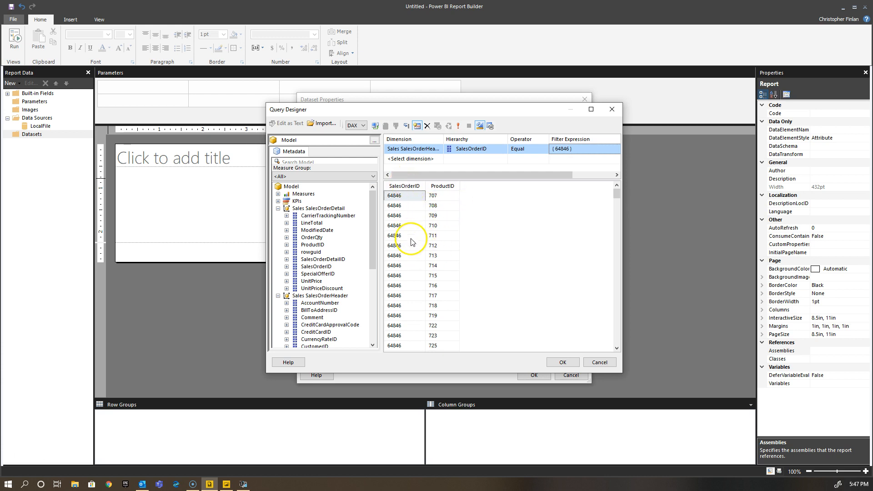
mouse_move(426, 234)
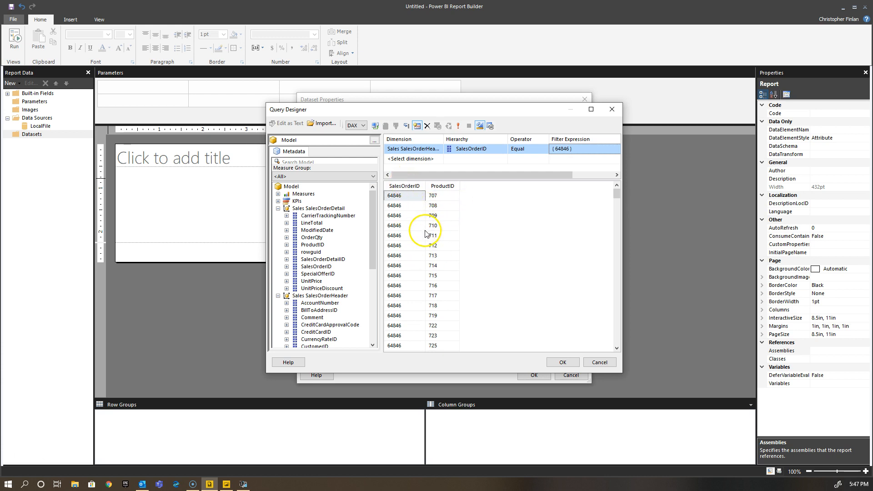
mouse_move(464, 227)
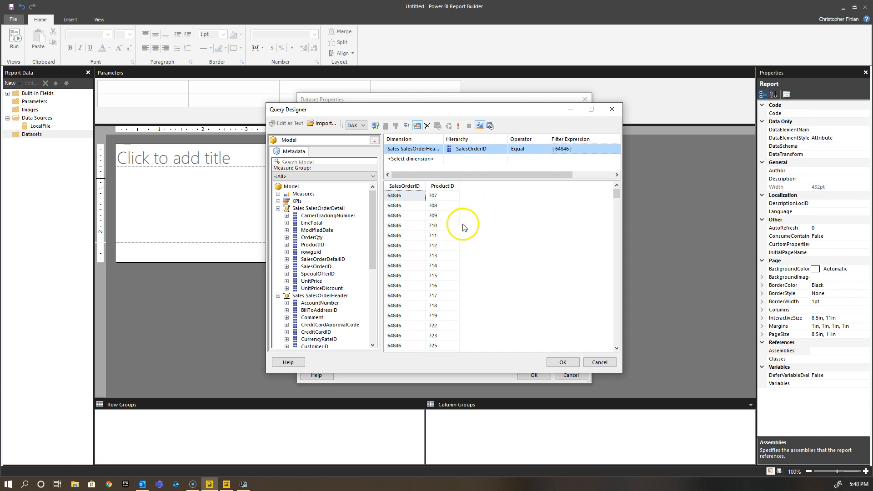
mouse_move(217, 483)
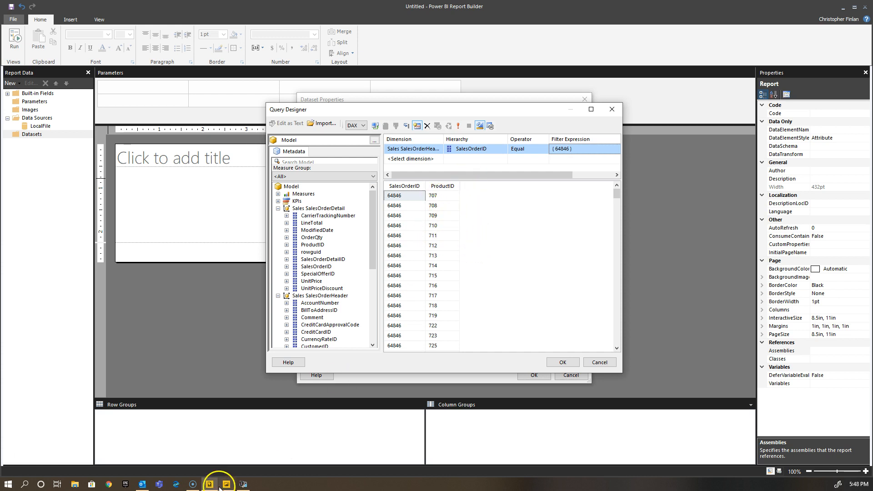
left_click(227, 483)
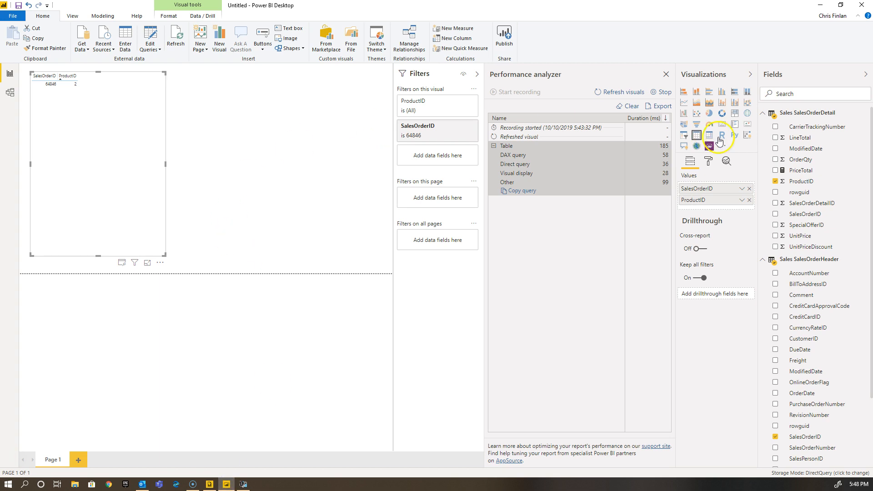
mouse_move(798, 150)
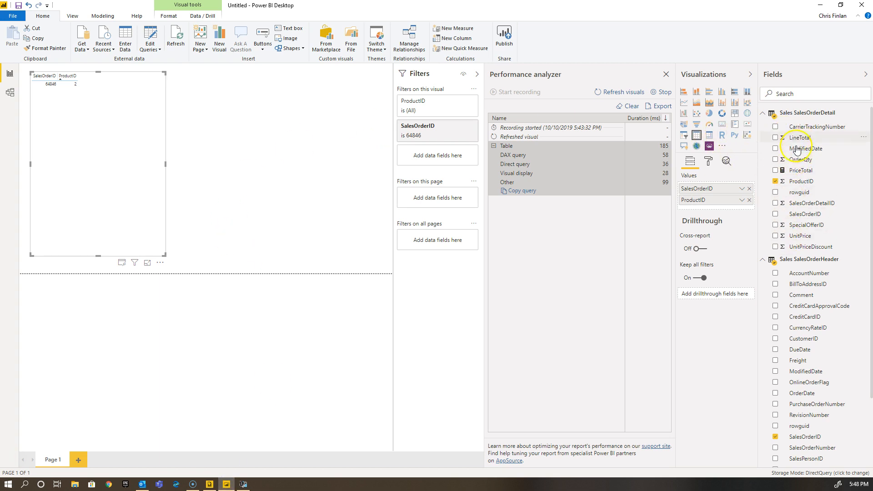
mouse_move(800, 175)
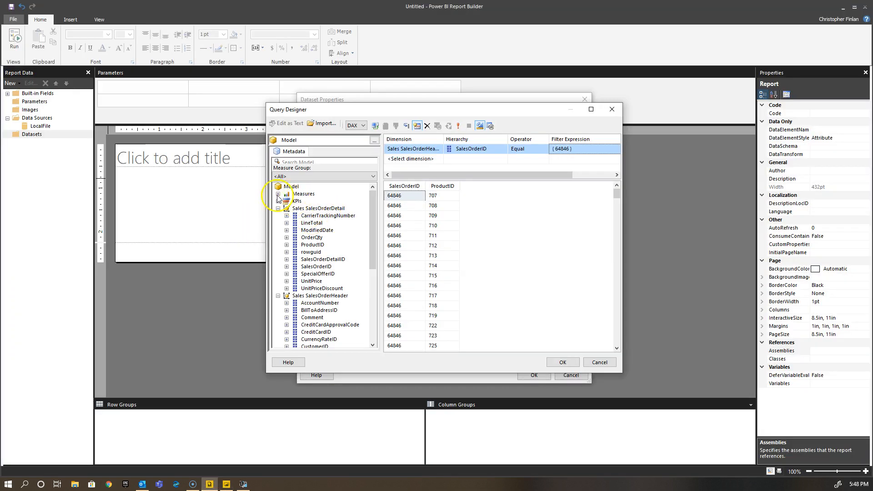
Expand the model's Measures to reach the Sales SalesOrderDetail PriceTotal measure.
left_click(278, 193)
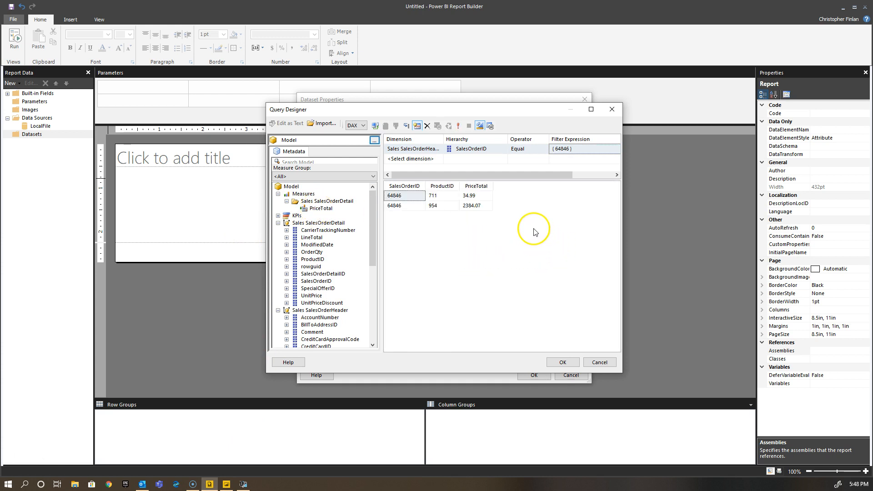
mouse_move(449, 201)
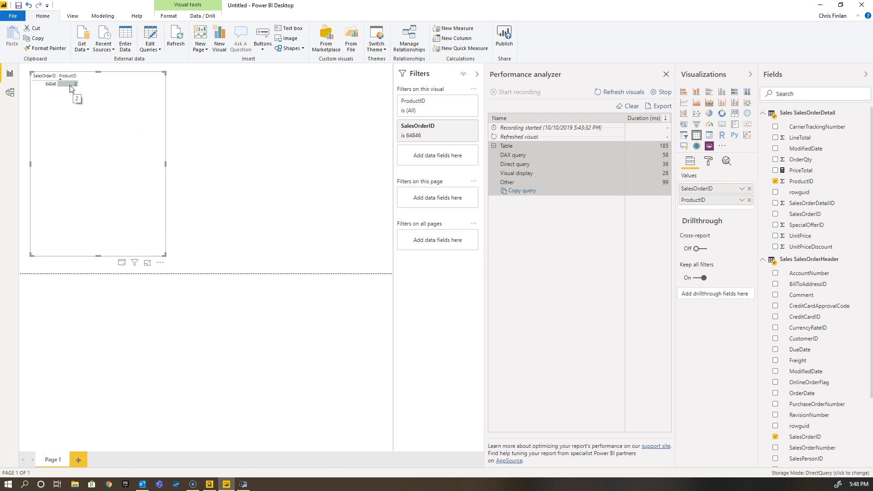
mouse_move(236, 278)
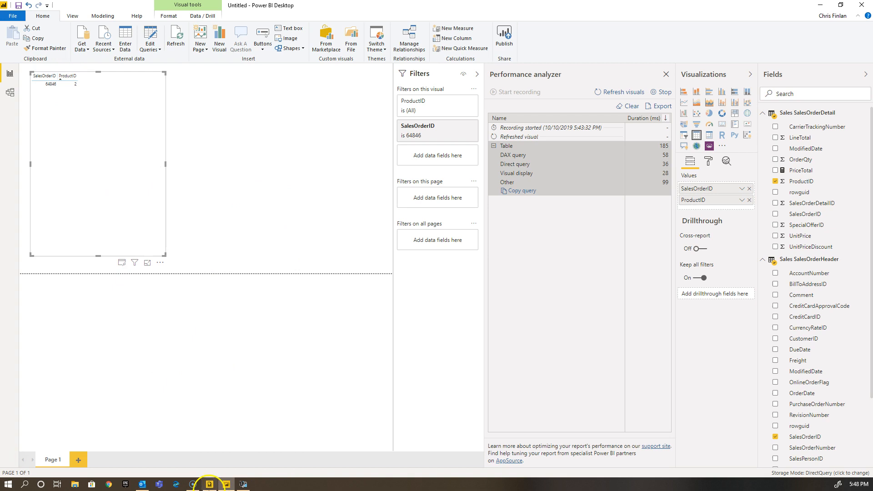
Bring DAX Studio back in front with its order 64846 result.
left_click(226, 483)
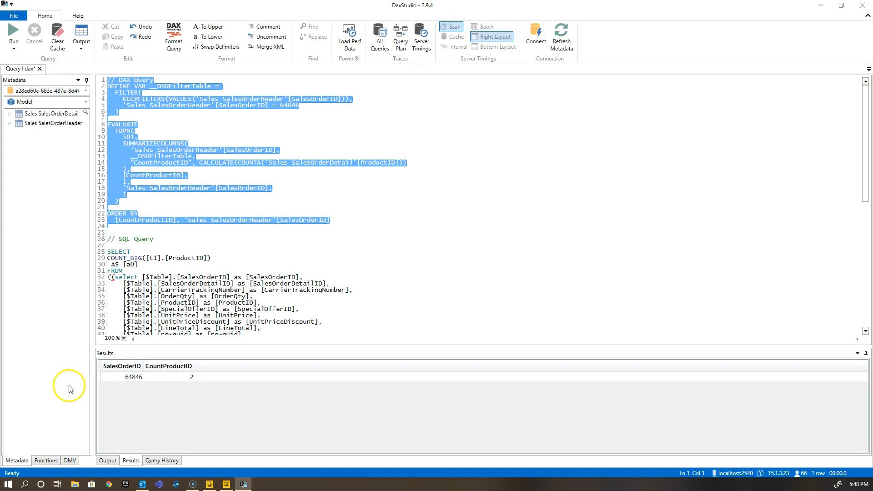
mouse_move(156, 165)
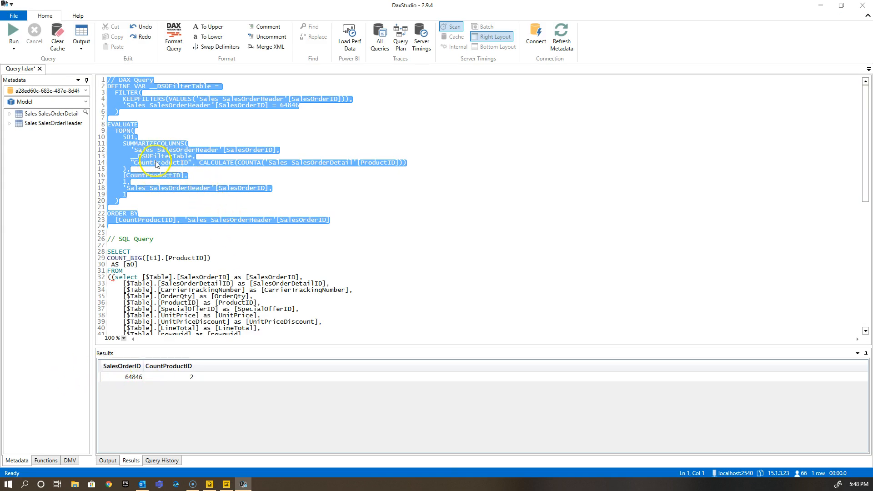
mouse_move(185, 174)
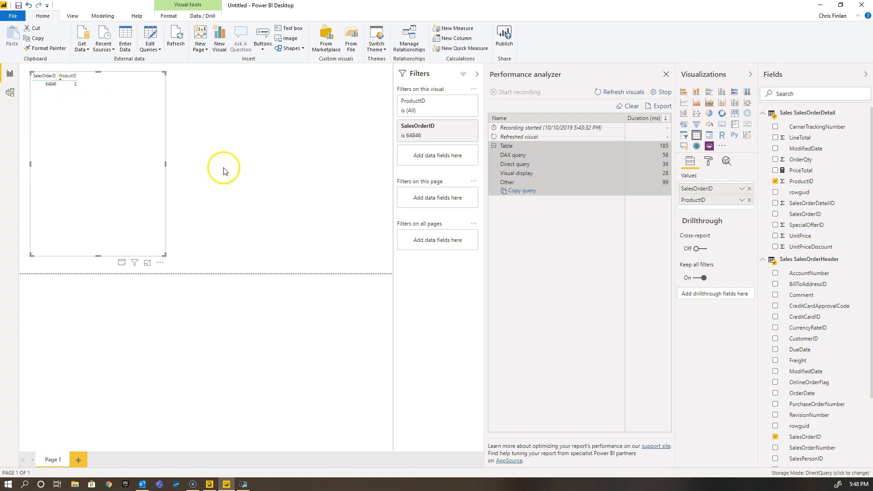
mouse_move(317, 290)
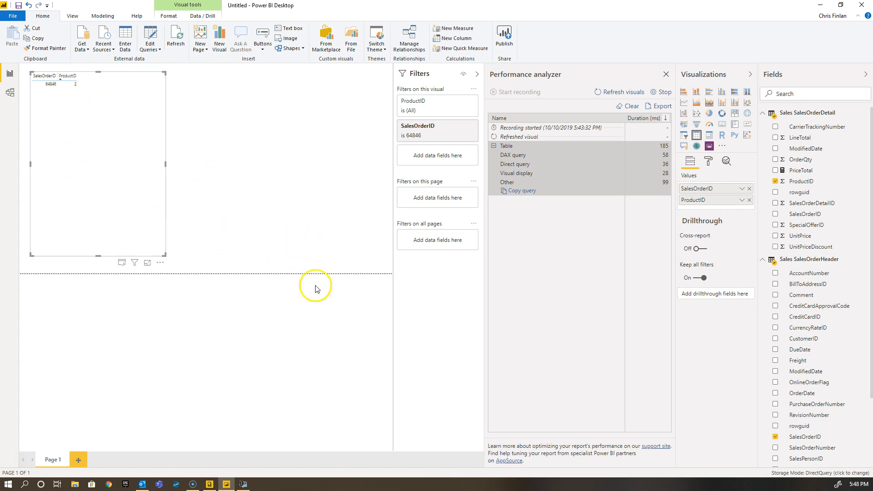
mouse_move(819, 126)
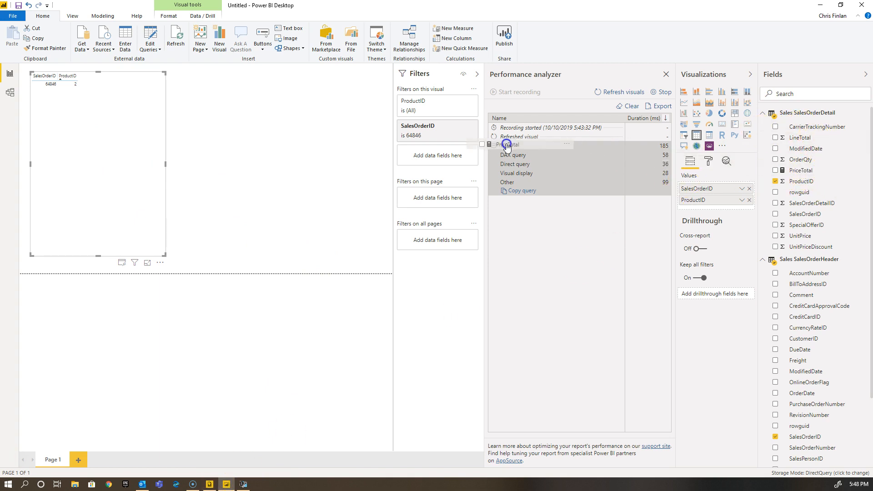
Add PriceTotal to the table and set ProductID to Don't summarize, listing 711 and 954.
left_click(776, 171)
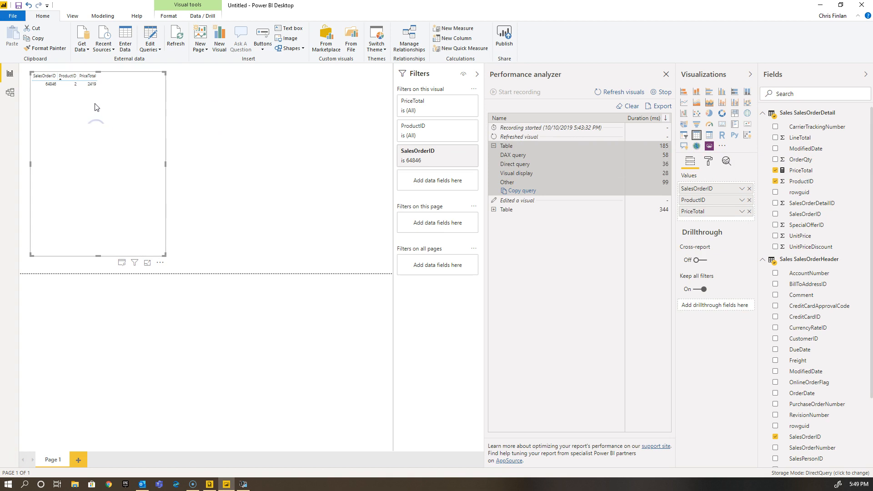
mouse_move(441, 133)
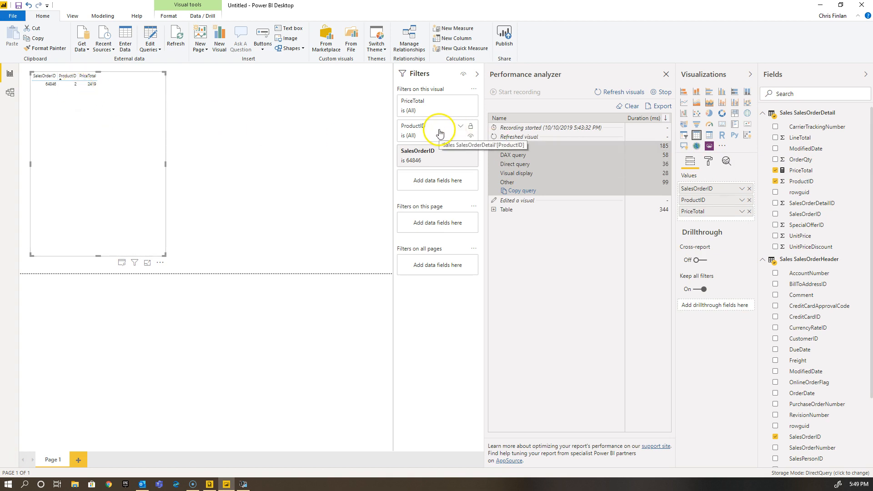
left_click(743, 200)
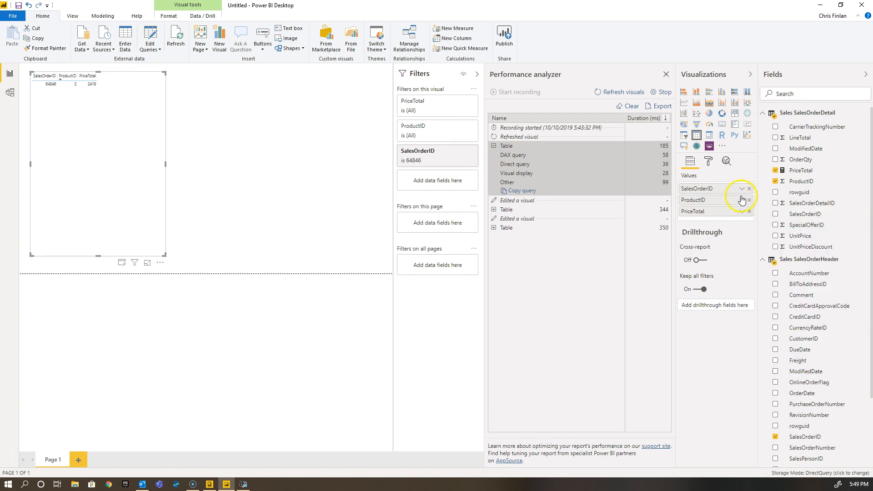
left_click(743, 201)
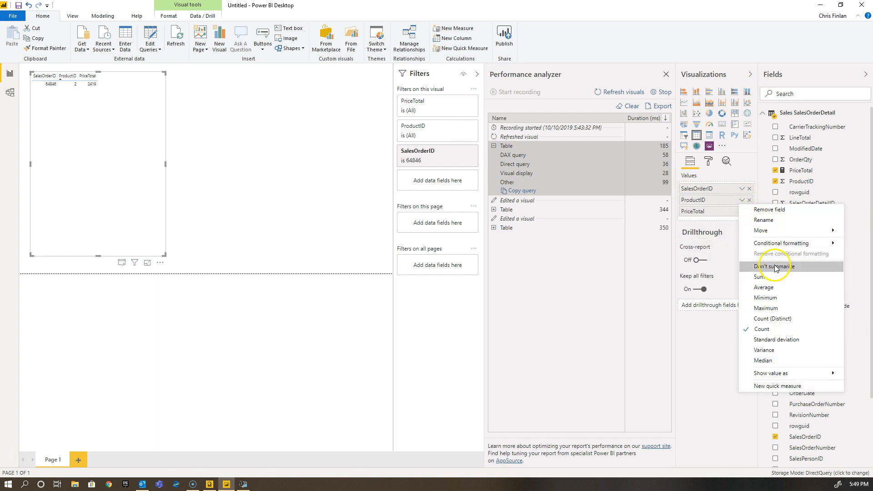
left_click(774, 267)
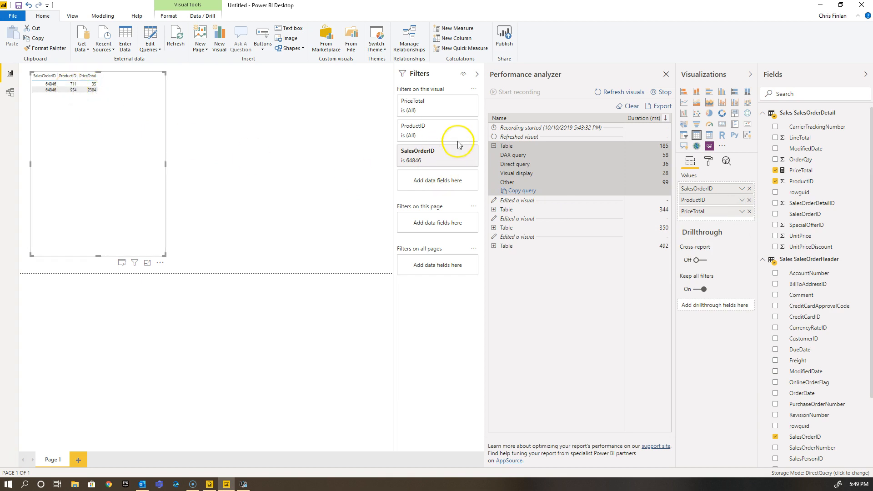
mouse_move(299, 177)
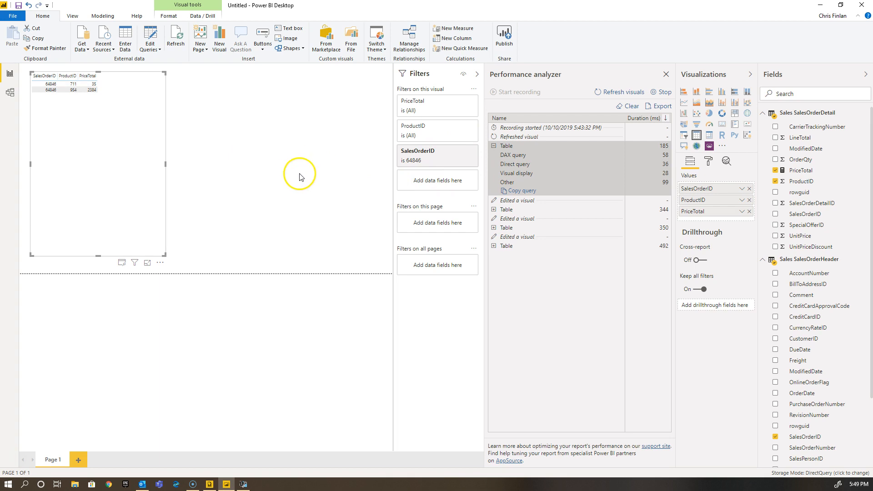
mouse_move(273, 163)
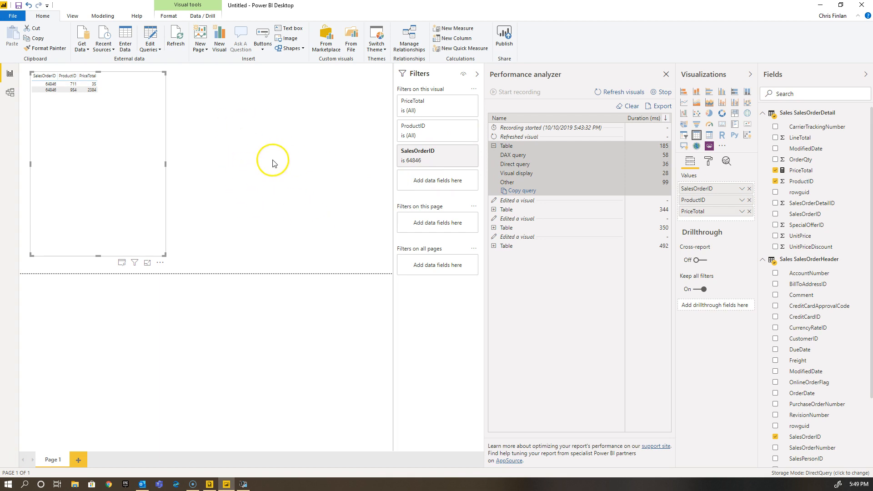
mouse_move(286, 160)
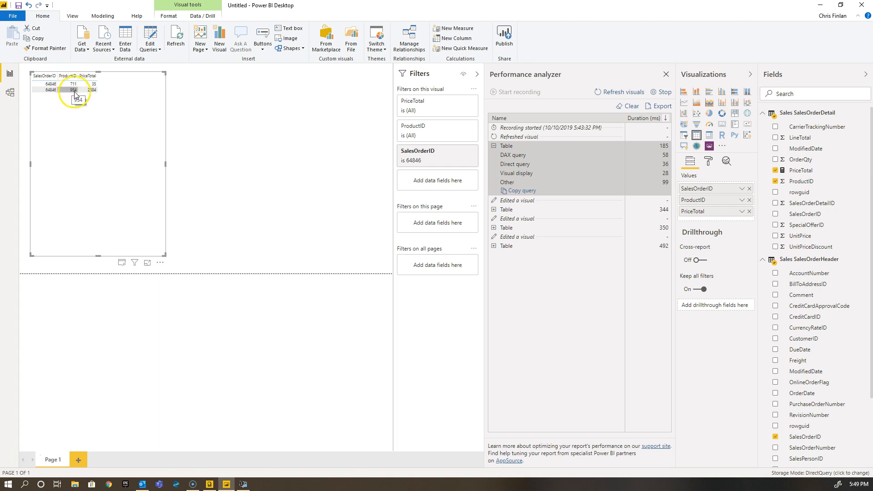
mouse_move(284, 165)
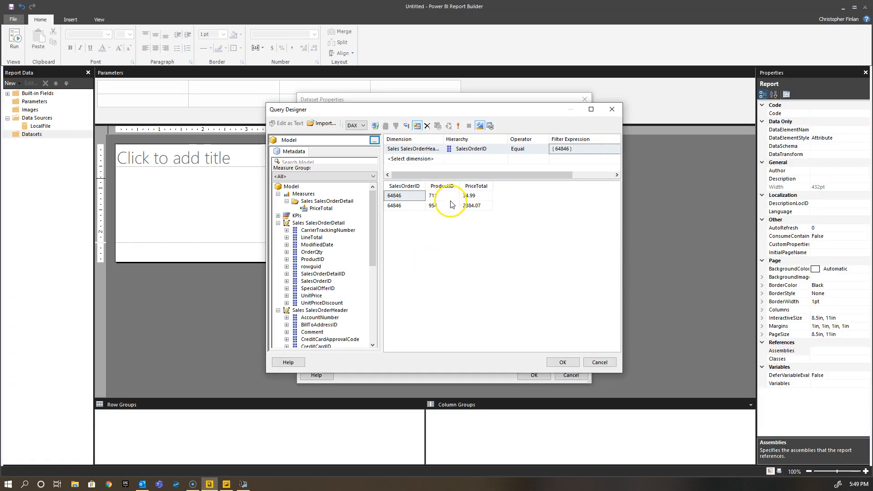
mouse_move(426, 213)
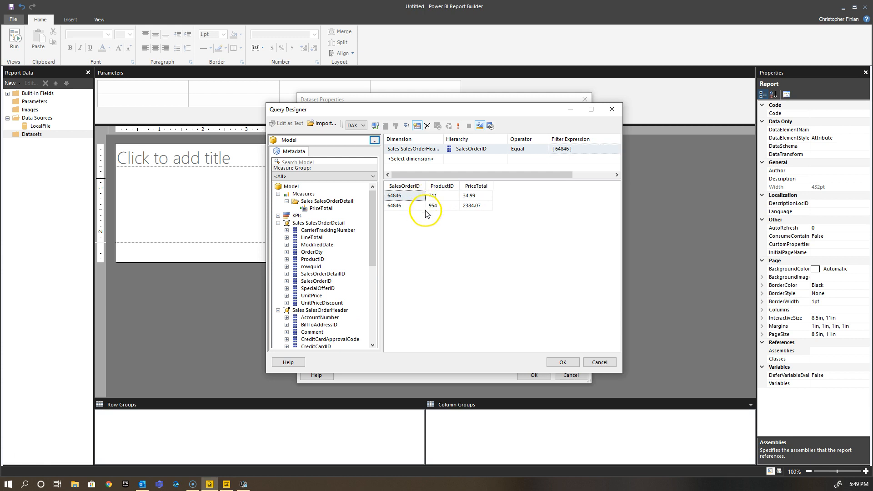
mouse_move(434, 233)
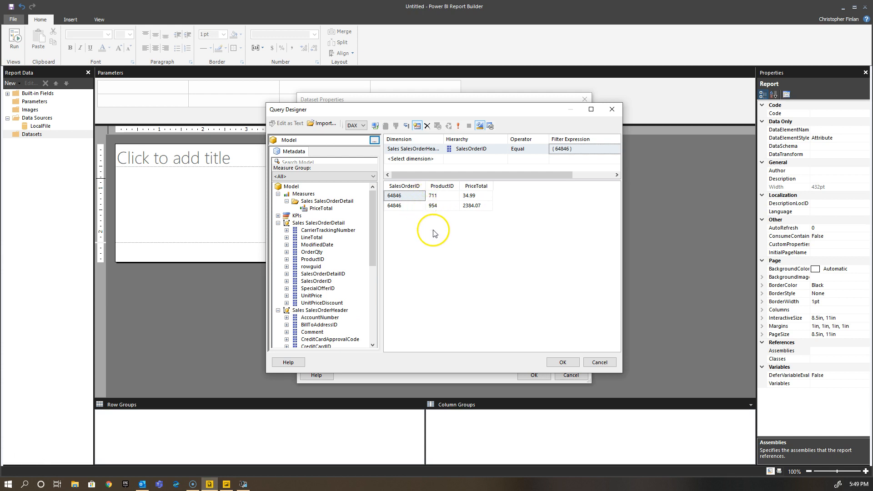
mouse_move(446, 212)
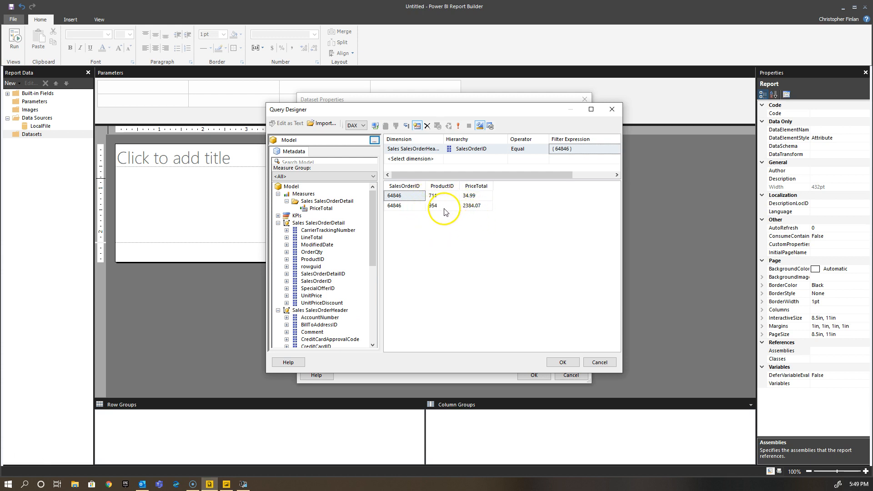
mouse_move(432, 221)
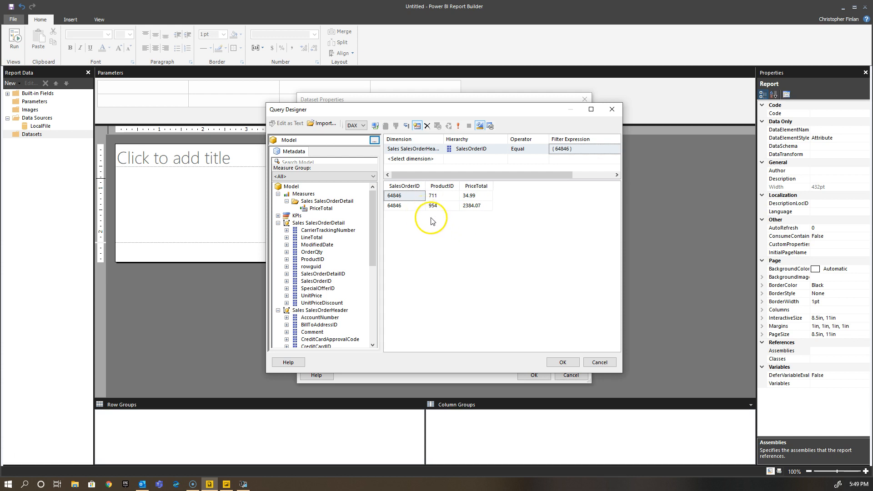
mouse_move(456, 239)
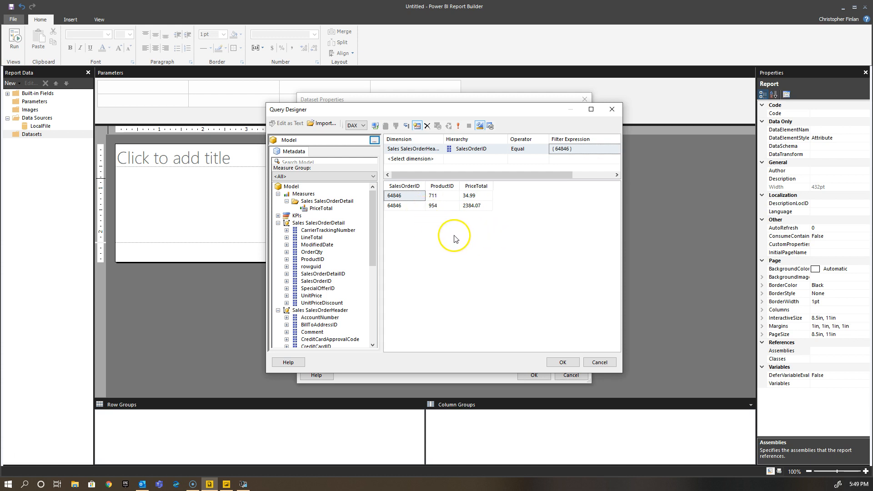
mouse_move(440, 343)
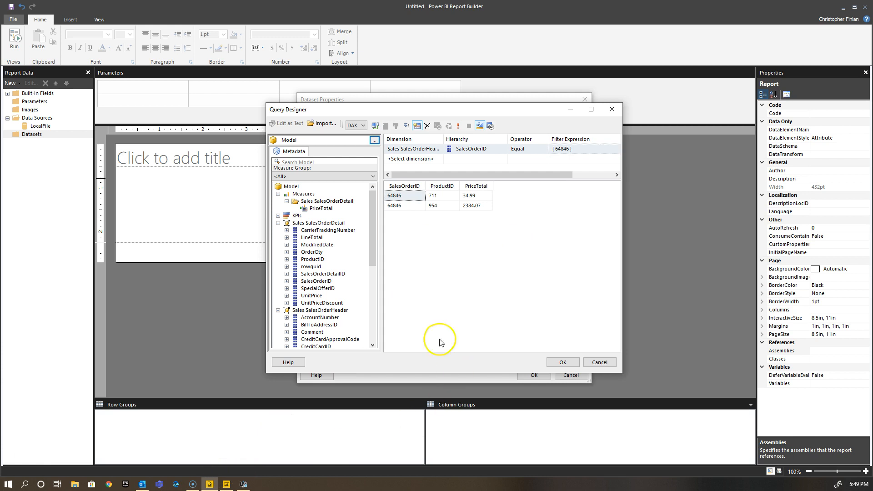
mouse_move(183, 369)
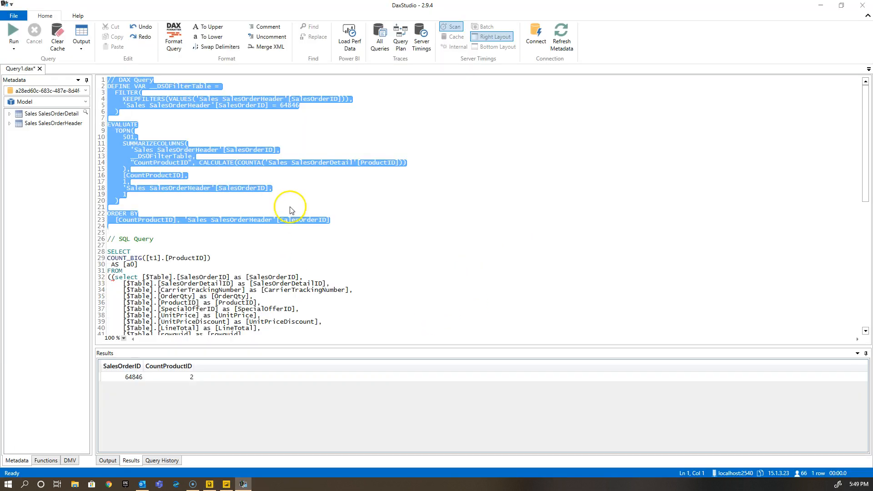
left_click(226, 170)
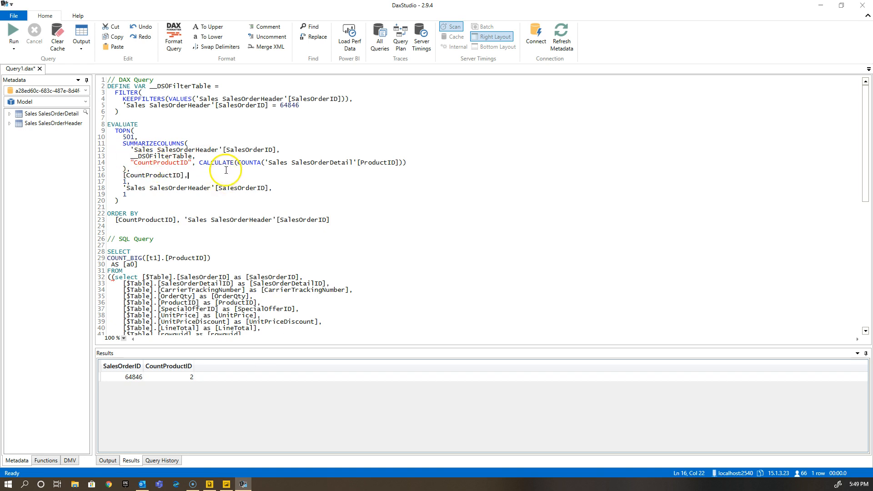
mouse_move(279, 246)
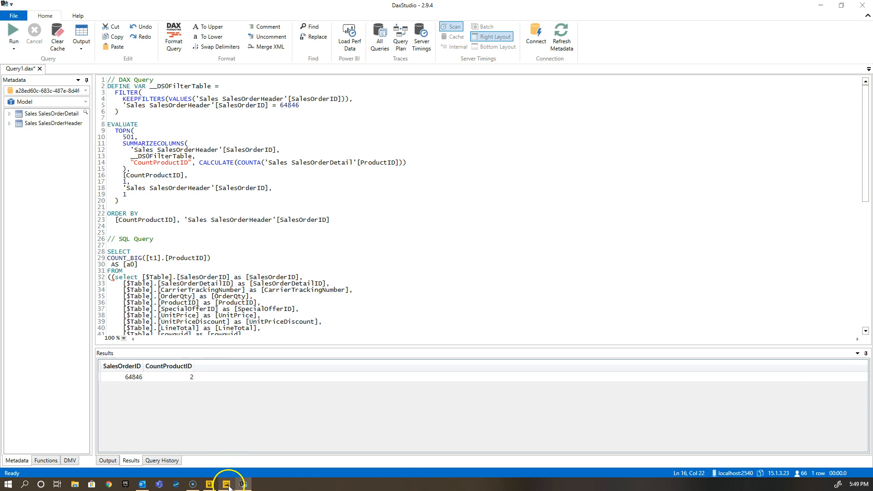
left_click(226, 483)
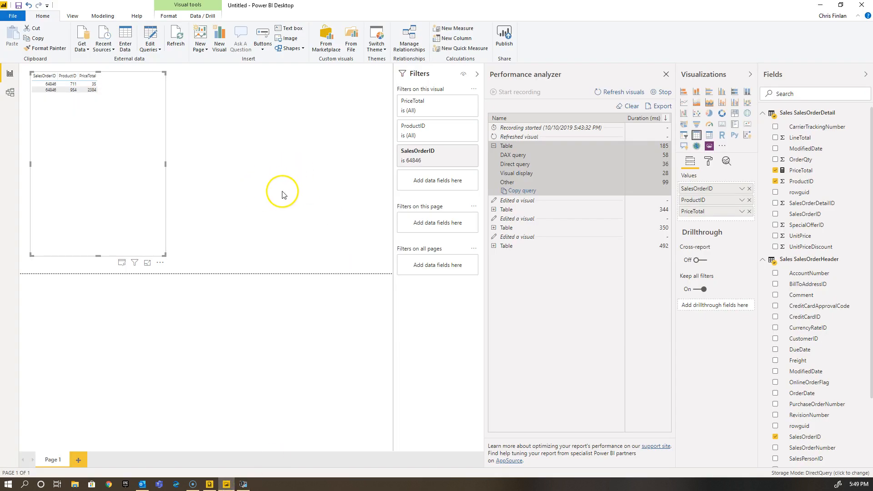
mouse_move(292, 195)
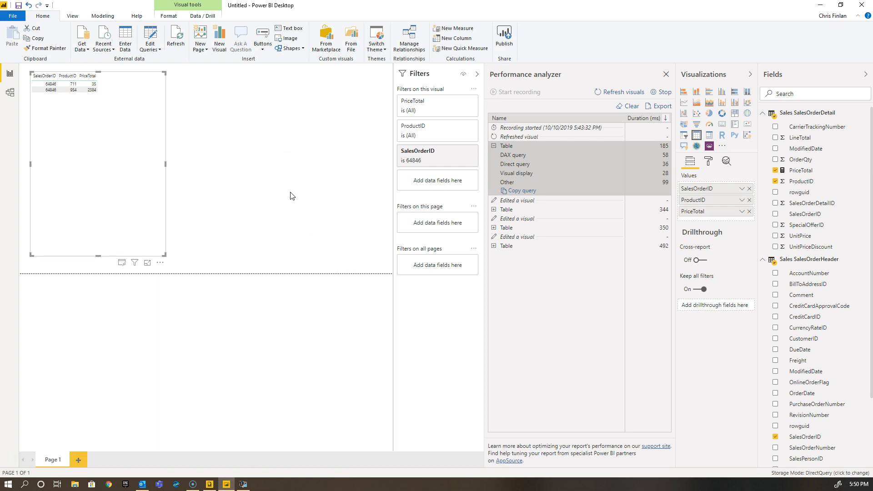
mouse_move(280, 200)
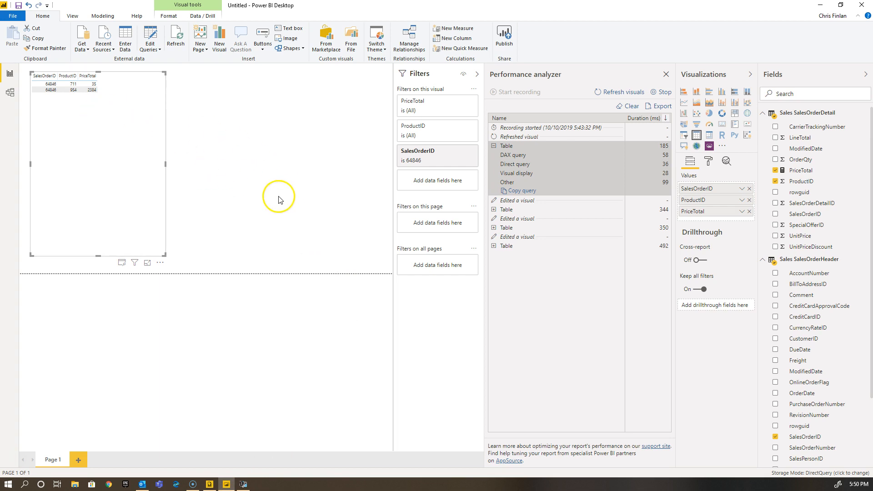
mouse_move(315, 232)
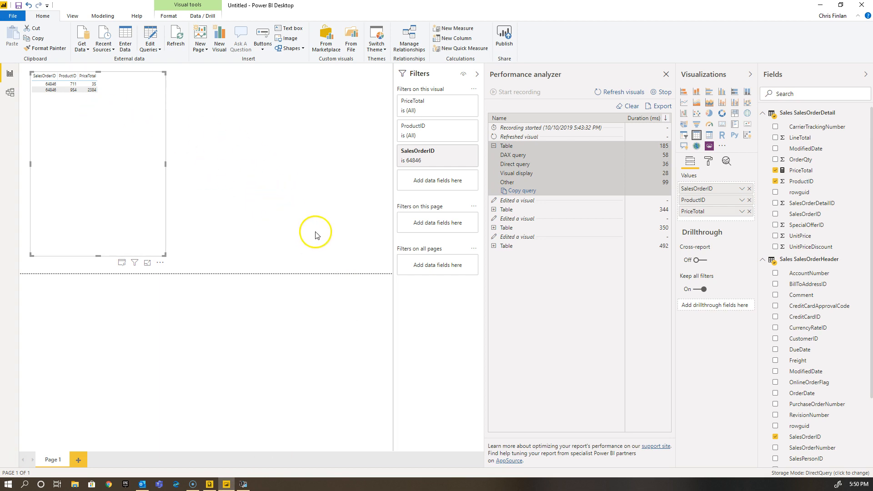
mouse_move(249, 162)
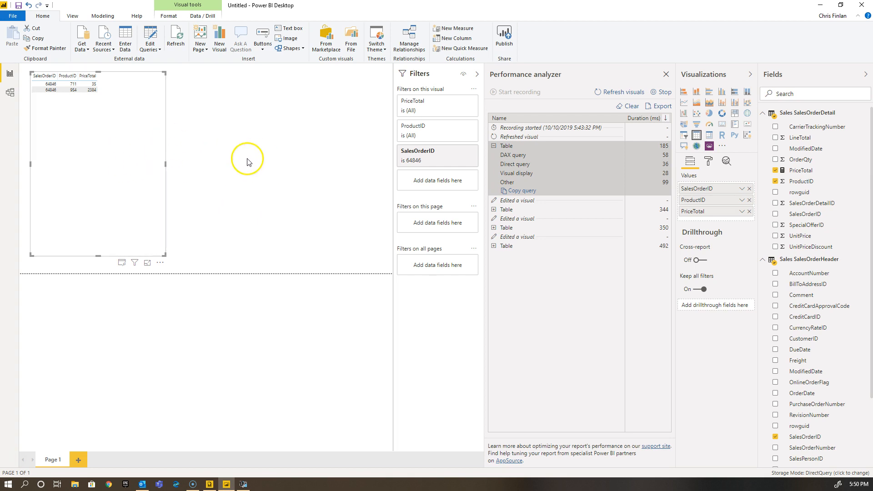
mouse_move(273, 185)
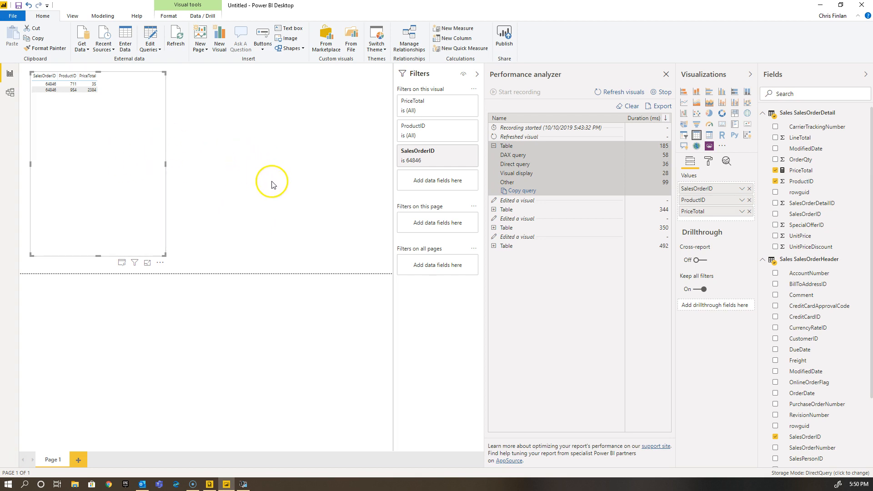
mouse_move(306, 189)
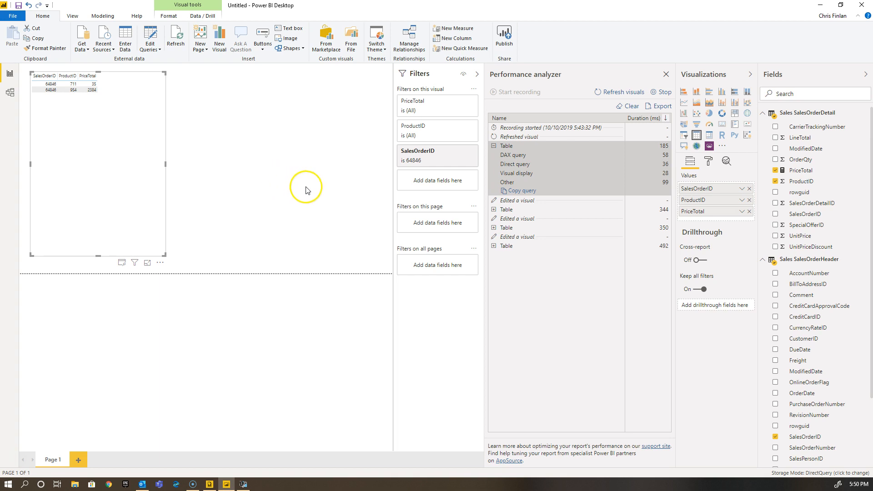